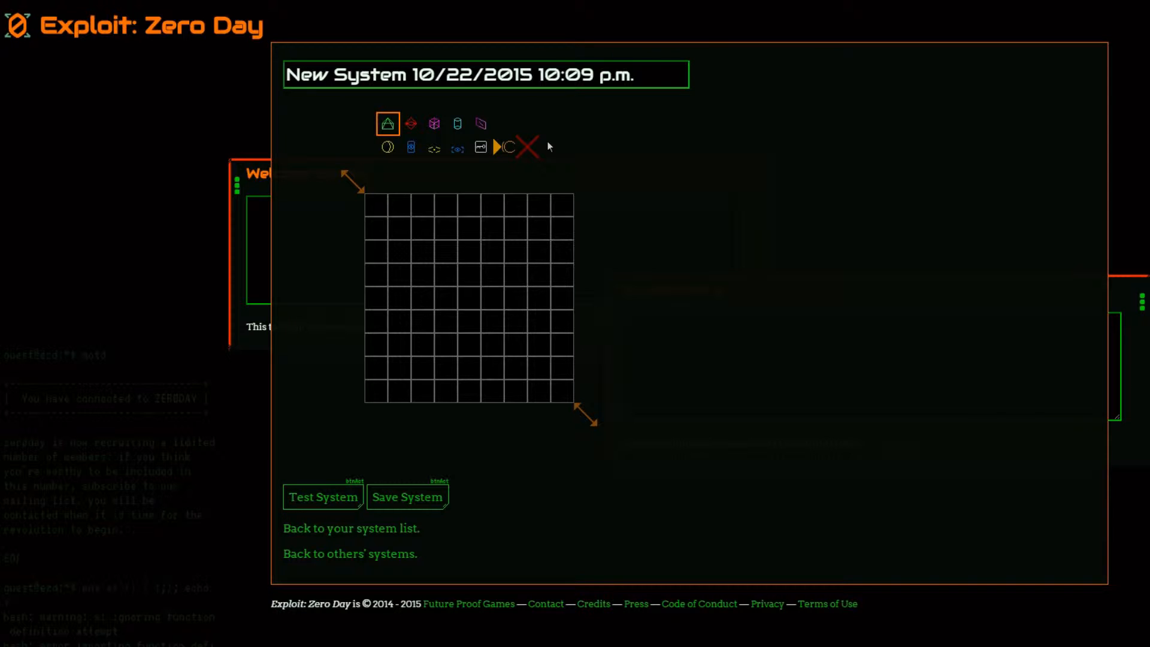
- Replace the default system name with 'Tricks Are for Kids'
triple_click(485, 75)
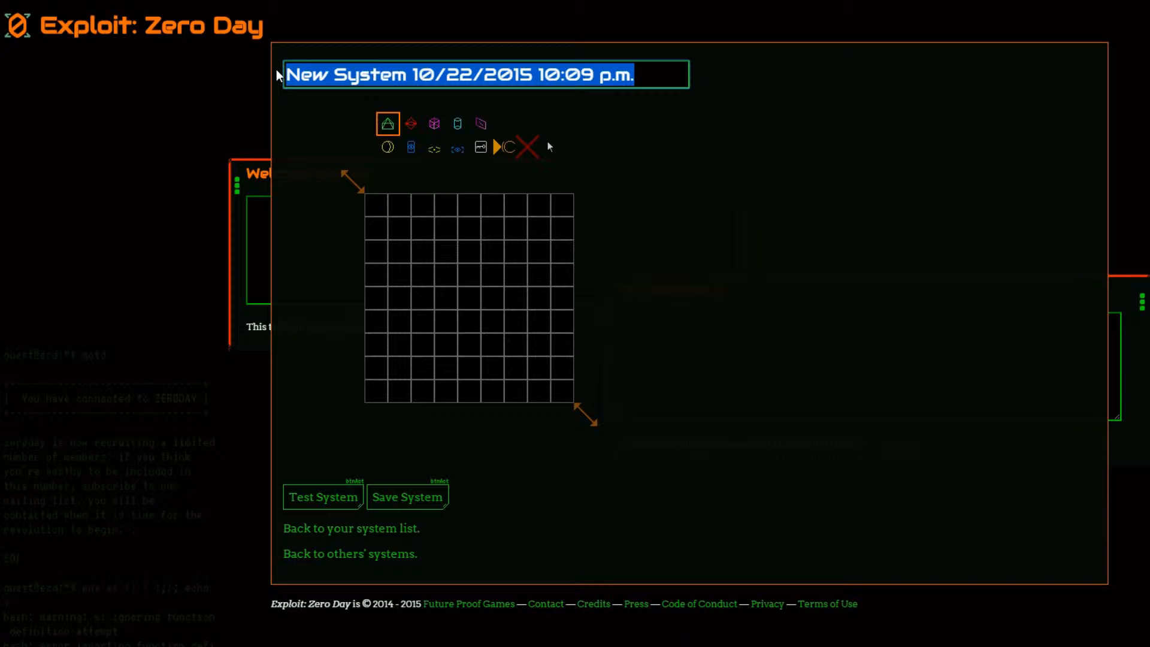
type("Tricks Are For Kids")
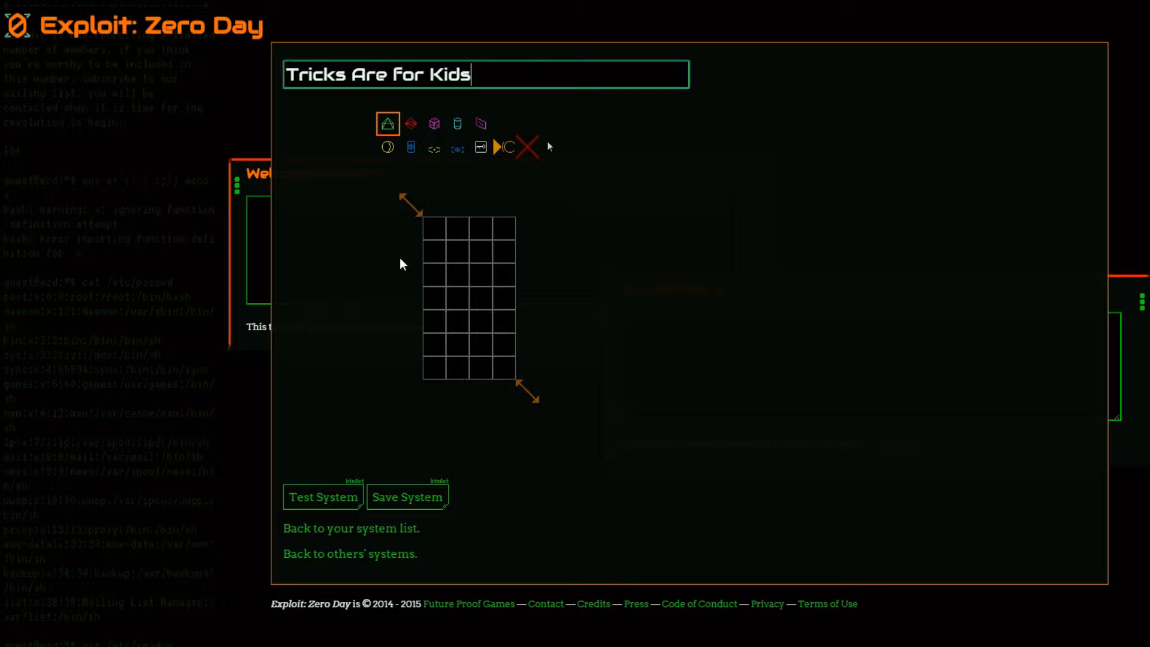
mouse_move(491, 244)
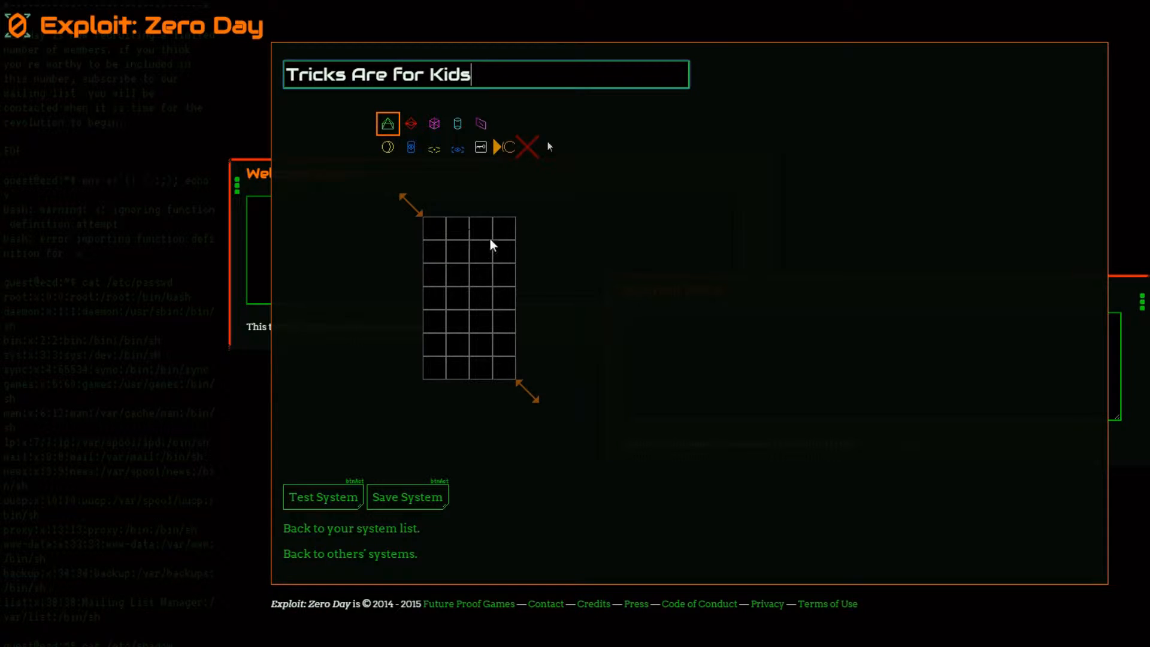
mouse_move(401, 274)
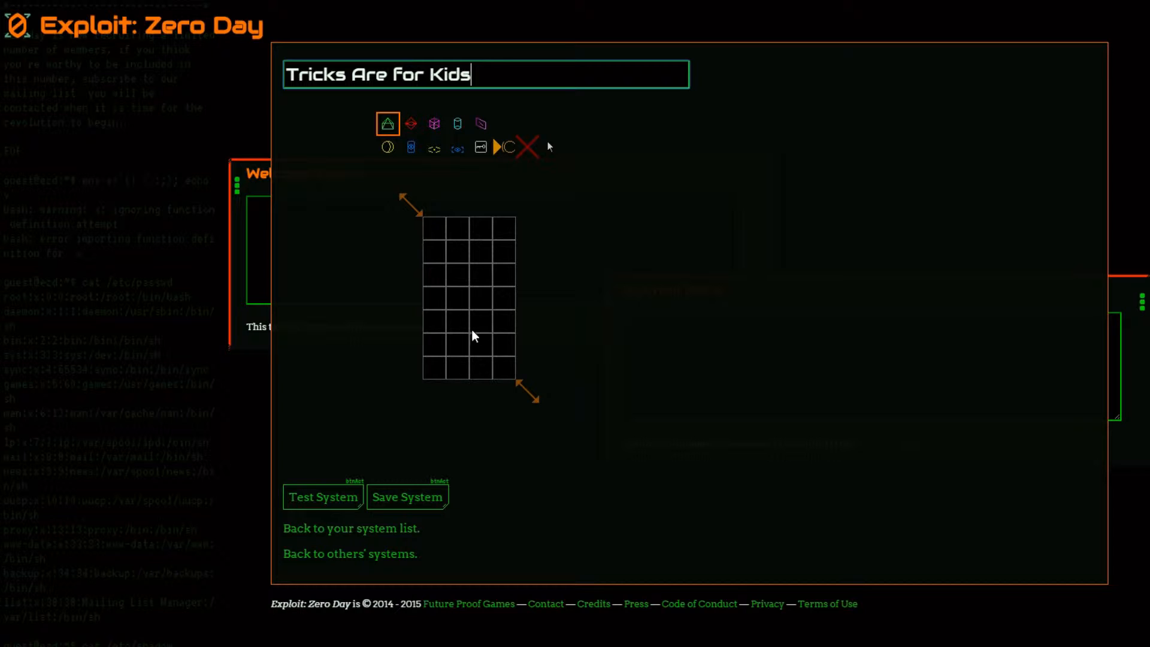
mouse_move(307, 446)
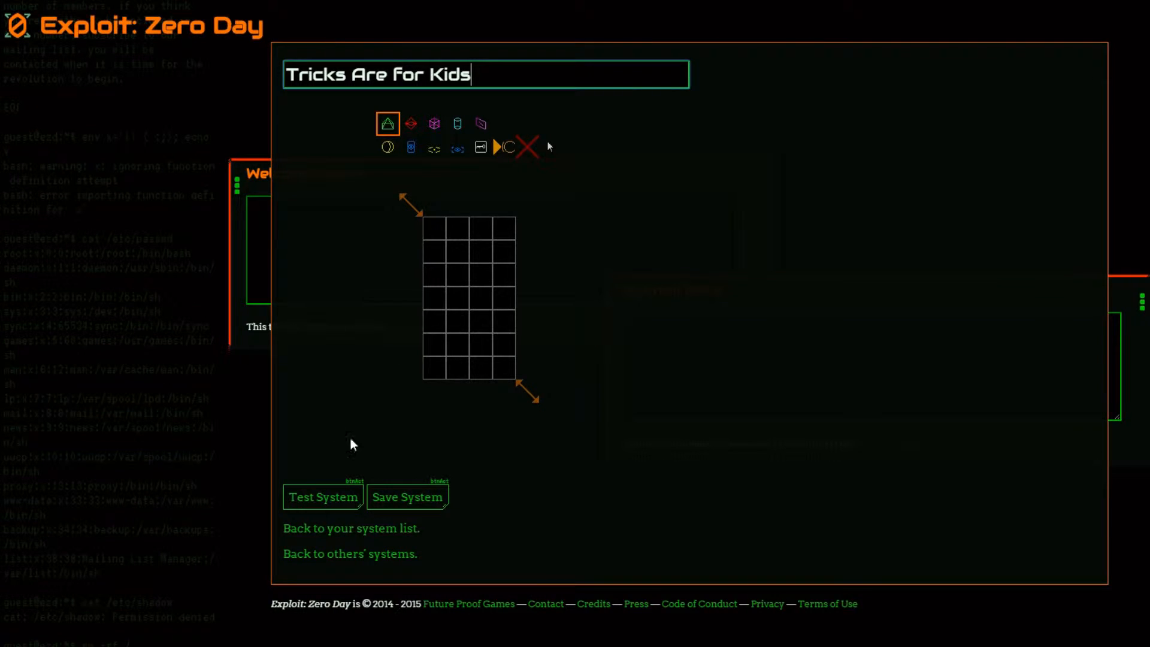
mouse_move(394, 418)
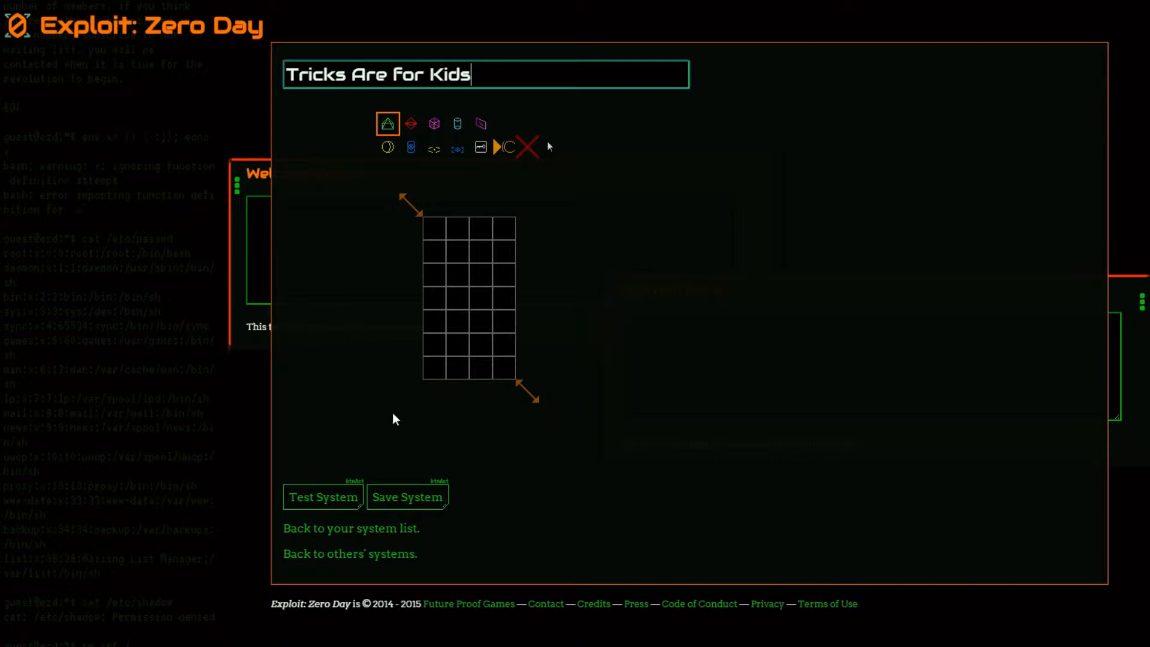
mouse_move(380, 413)
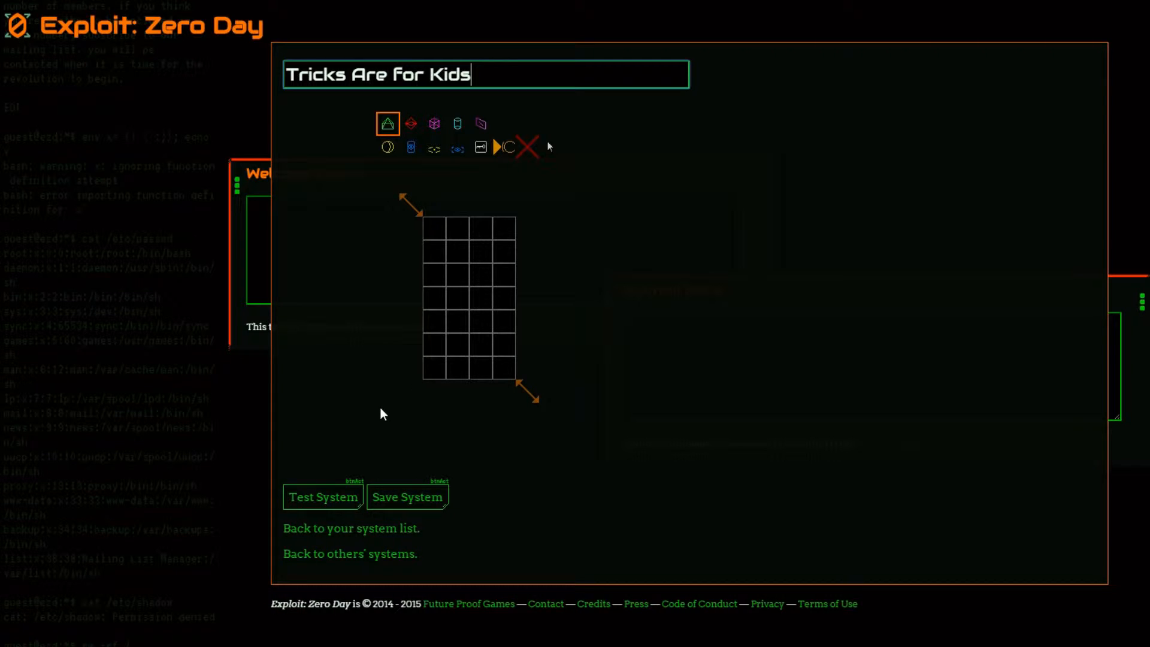
mouse_move(418, 380)
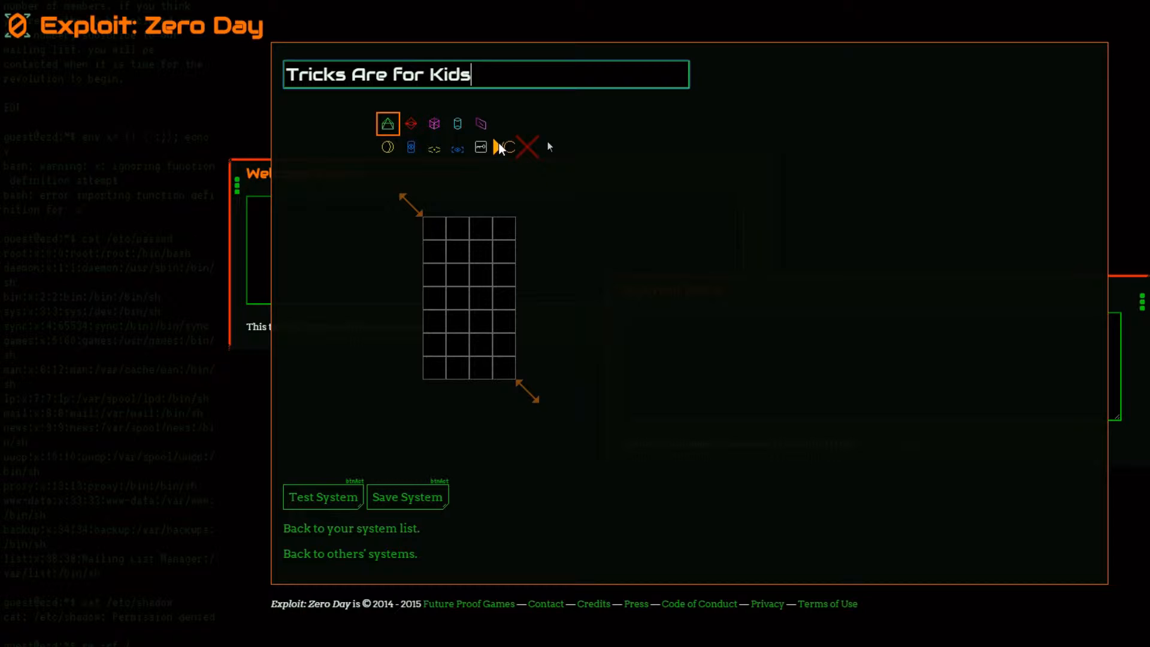
- Place a port at the top-right edge and a green node in the bottom row
left_click(504, 147)
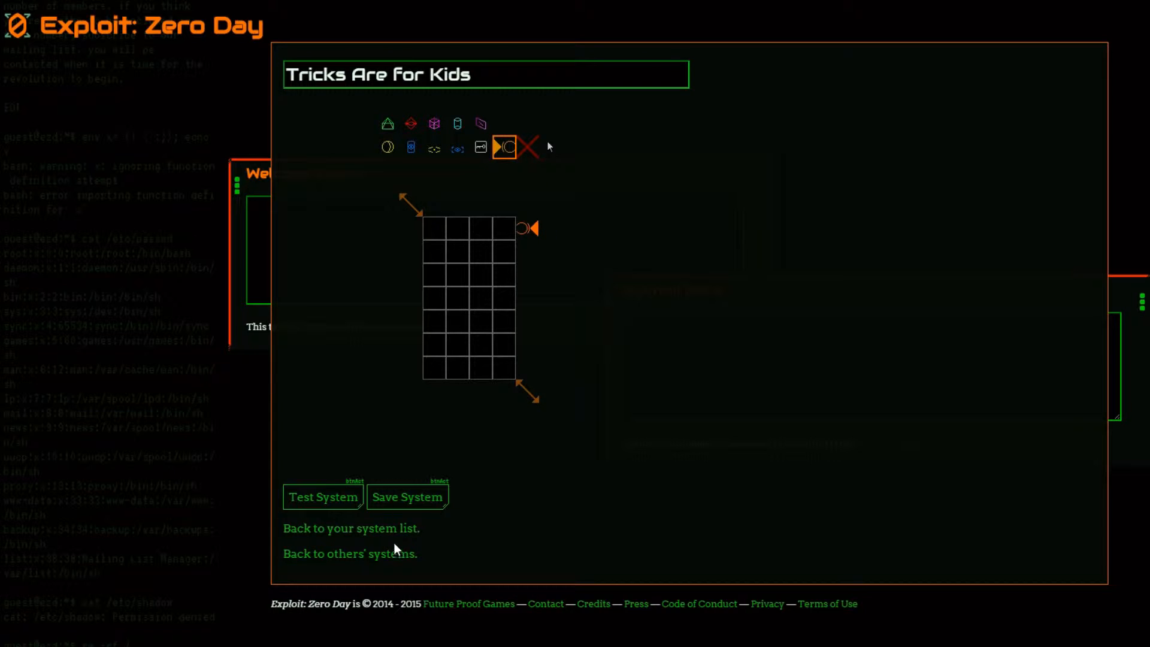
left_click(387, 122)
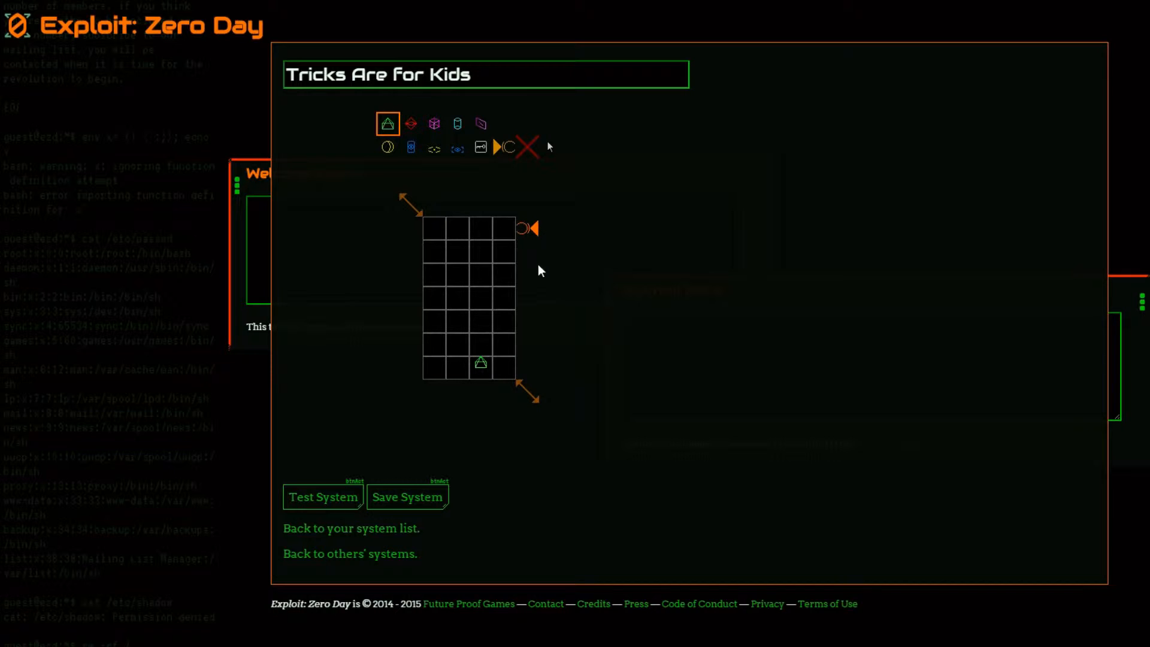
mouse_move(455, 286)
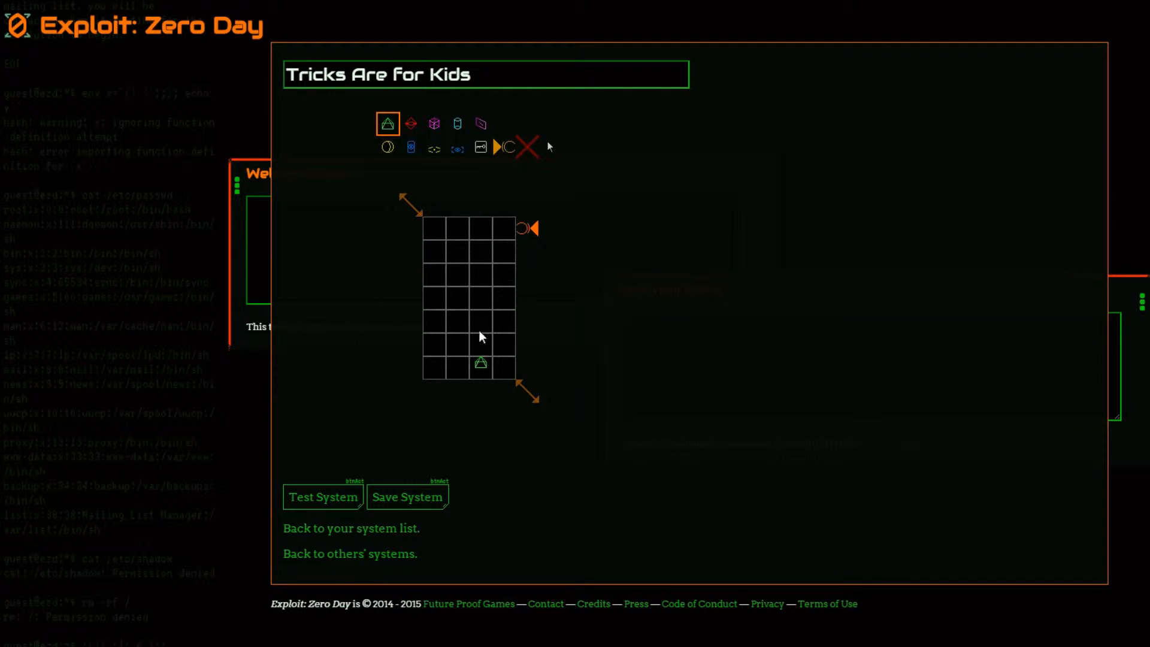
mouse_move(462, 182)
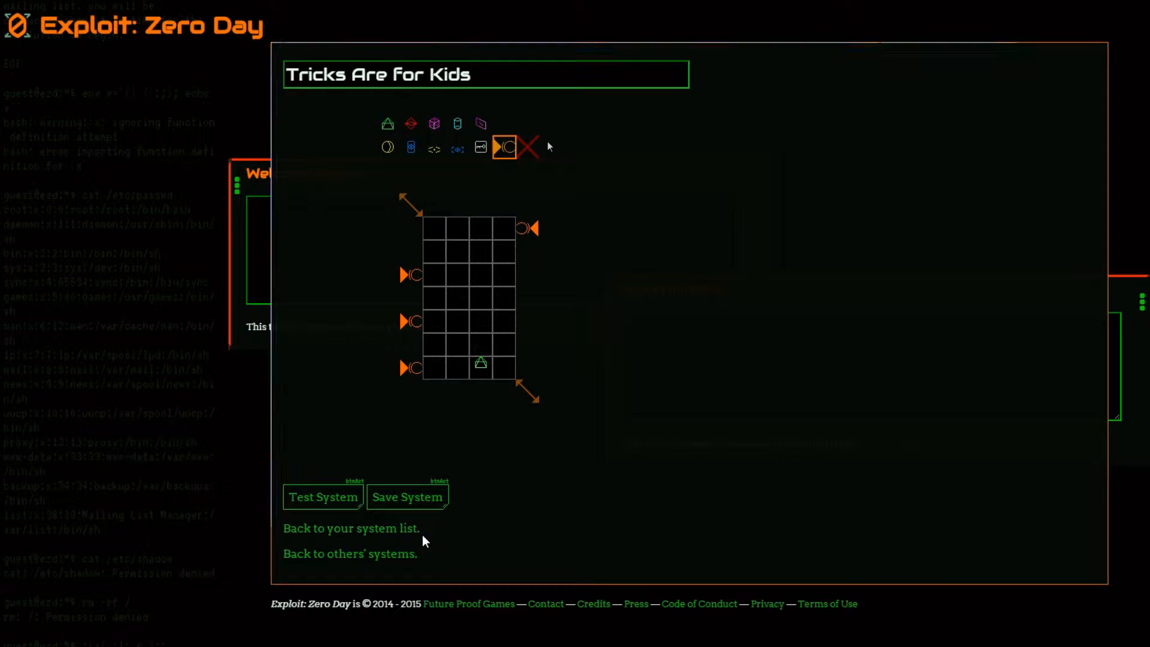
mouse_move(433, 431)
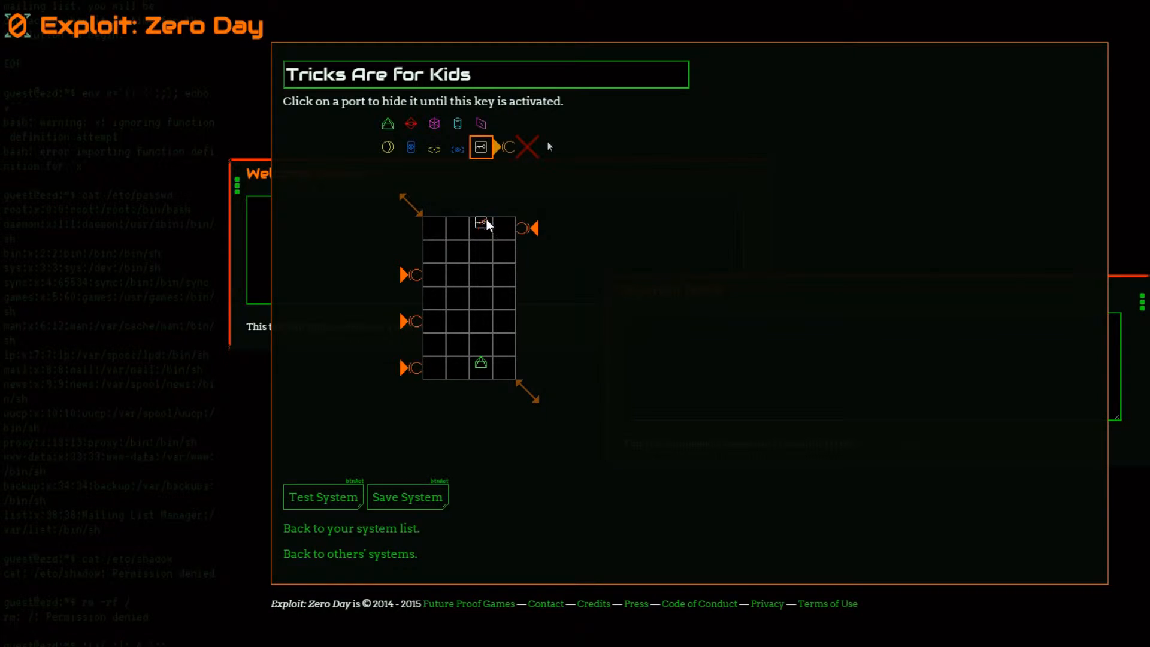
- Hide a left-edge port behind the newly placed key
left_click(403, 275)
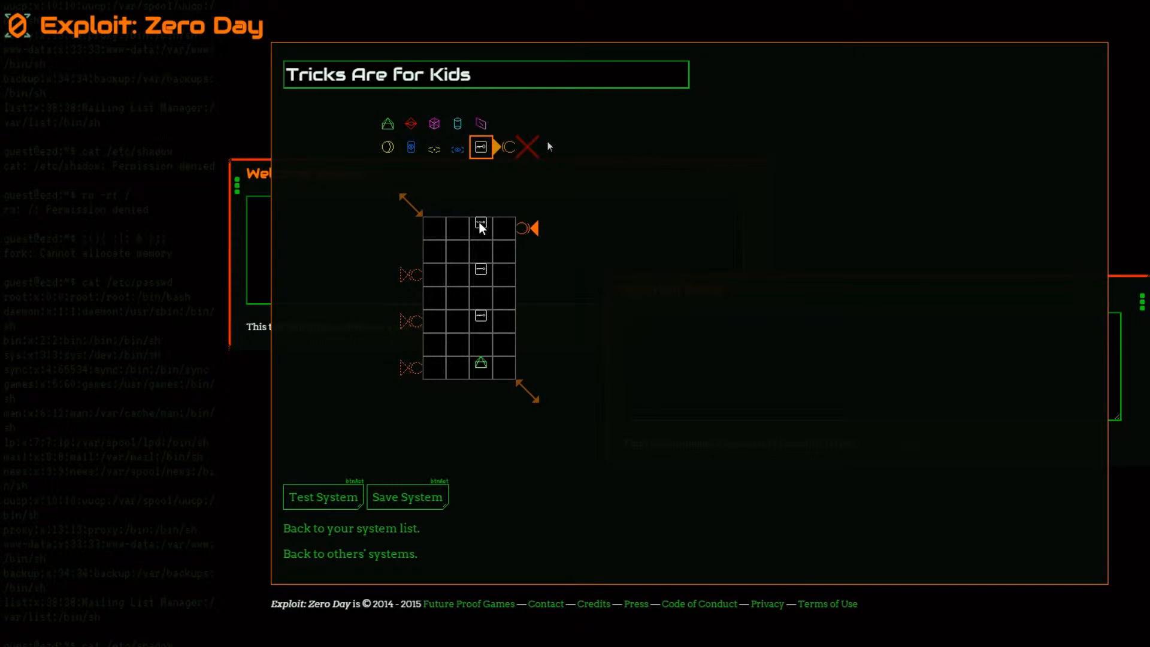
left_click(479, 223)
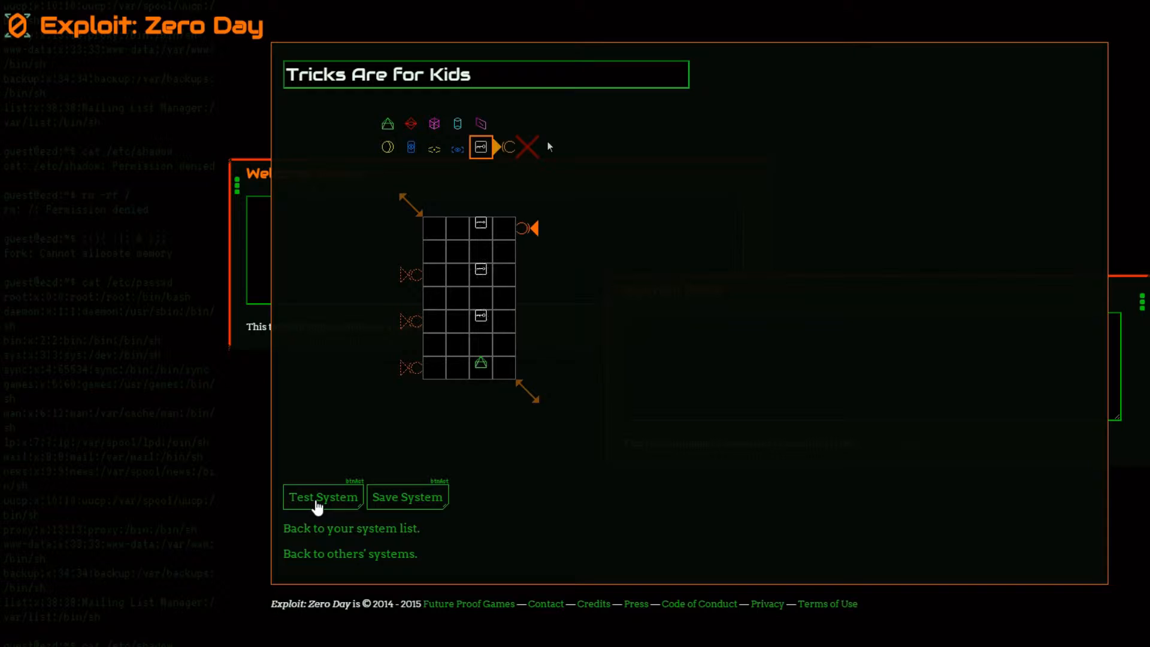
left_click(322, 496)
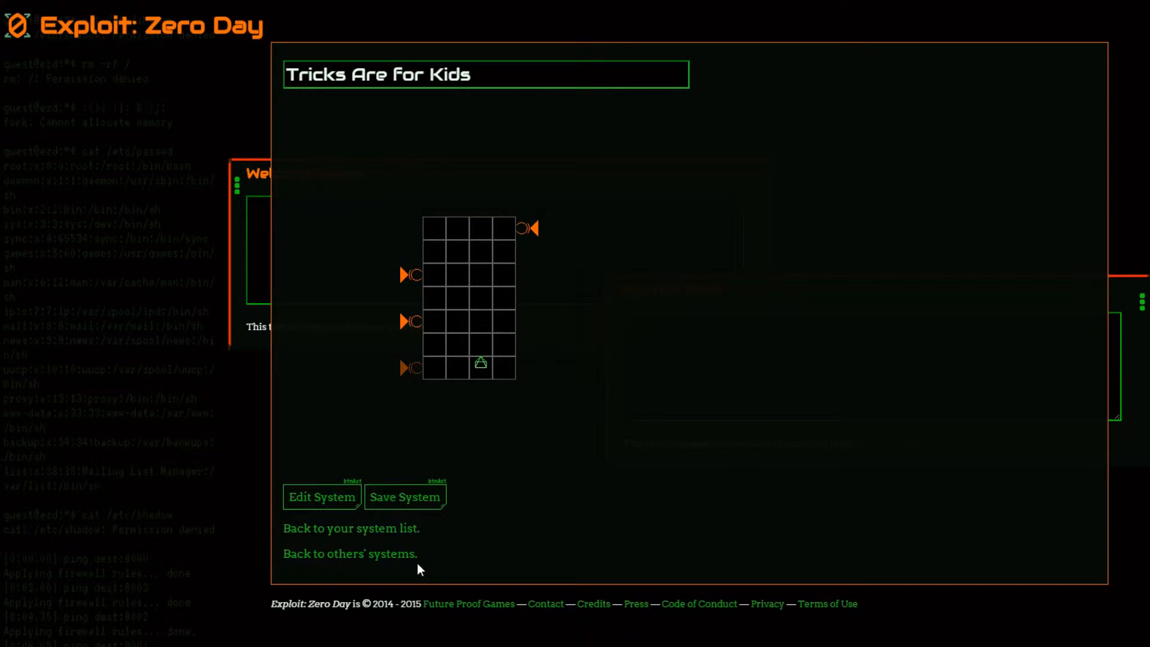
mouse_move(322, 510)
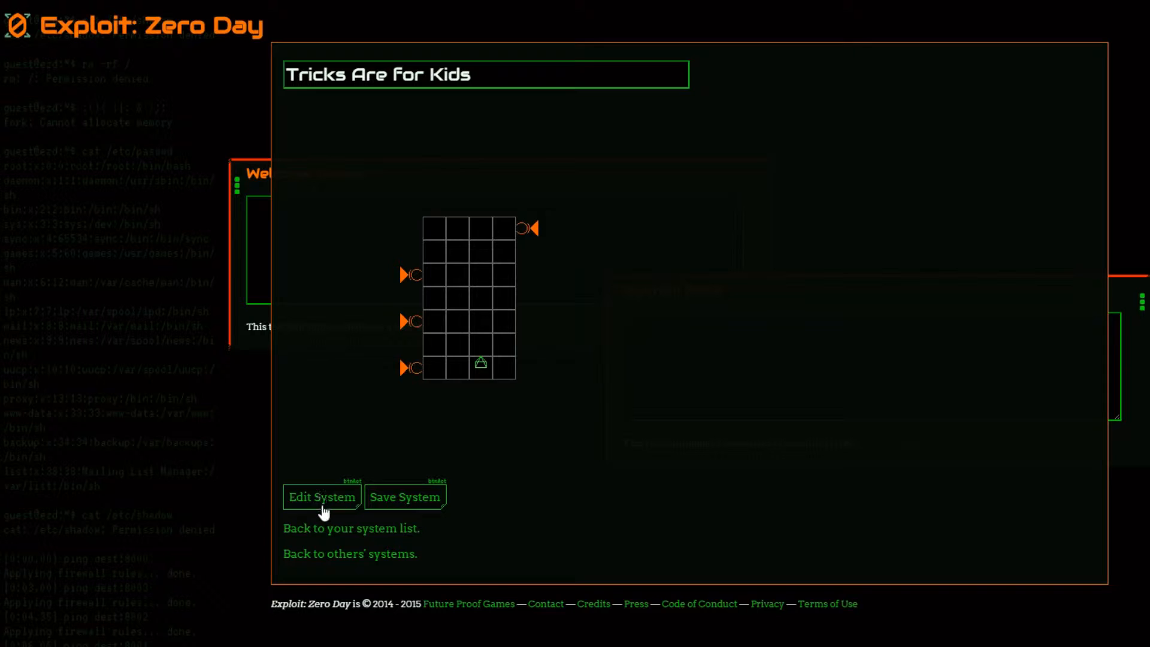
left_click(321, 496)
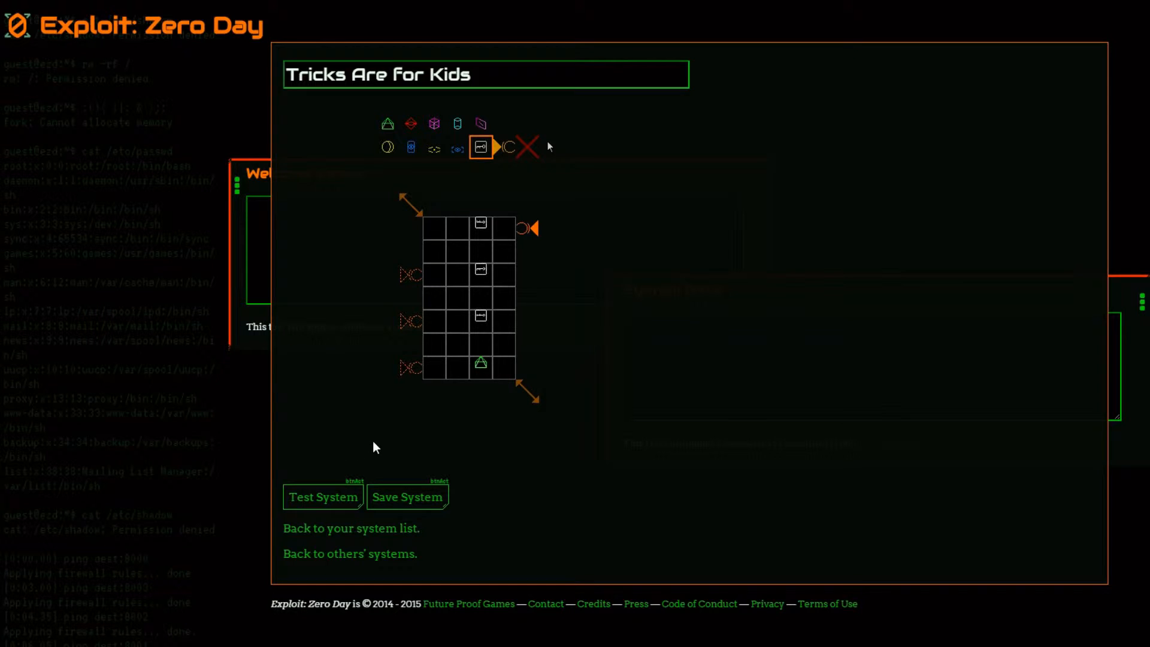
mouse_move(380, 297)
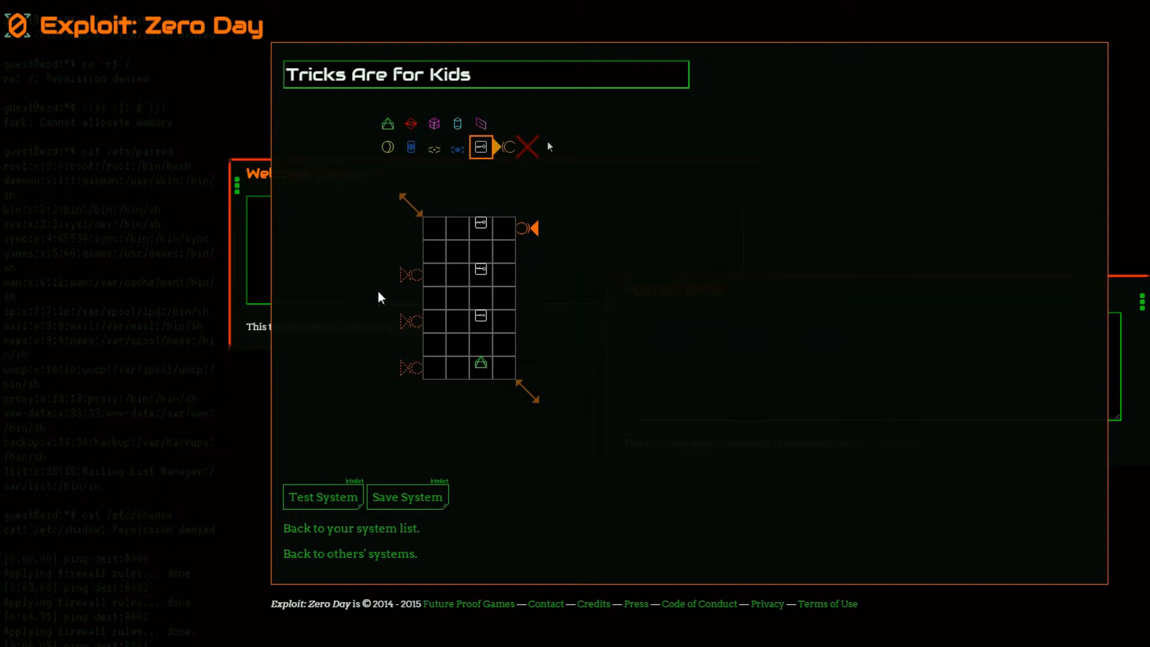
mouse_move(394, 318)
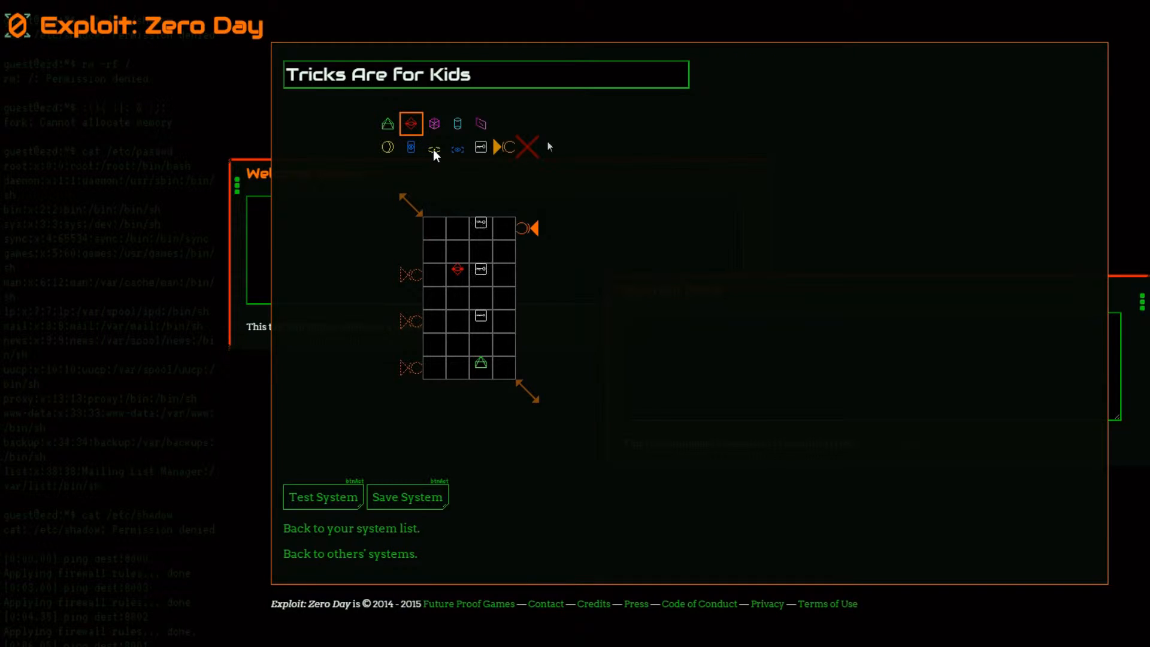
- Add a connector node in the top row wired to the red node
left_click(434, 148)
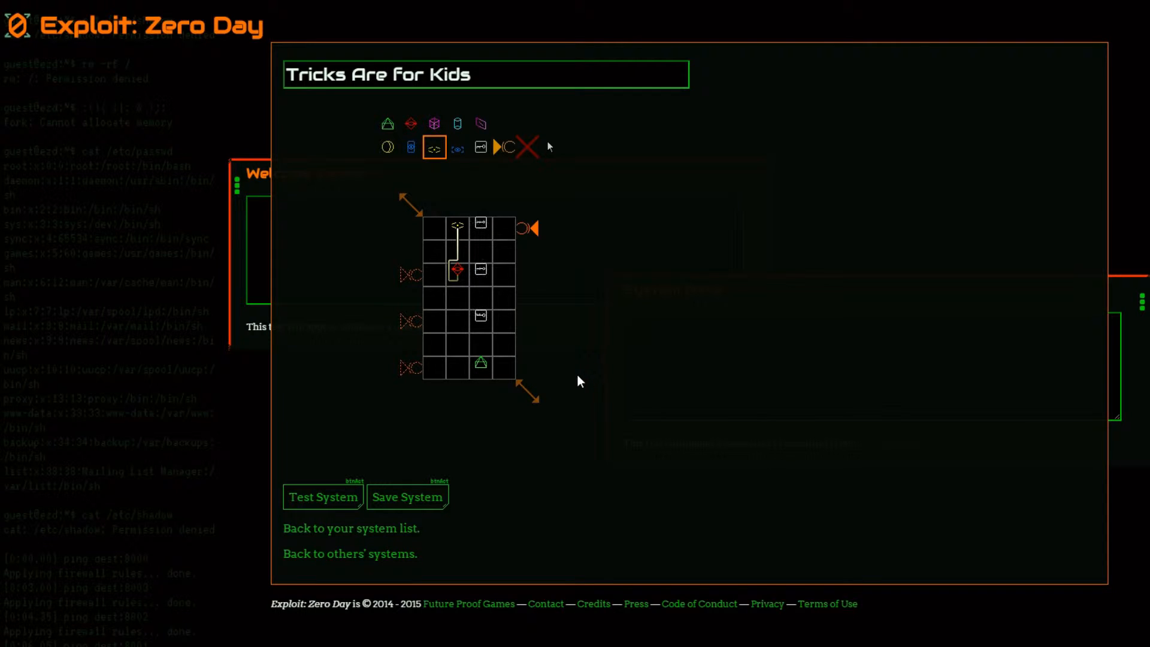
mouse_move(450, 223)
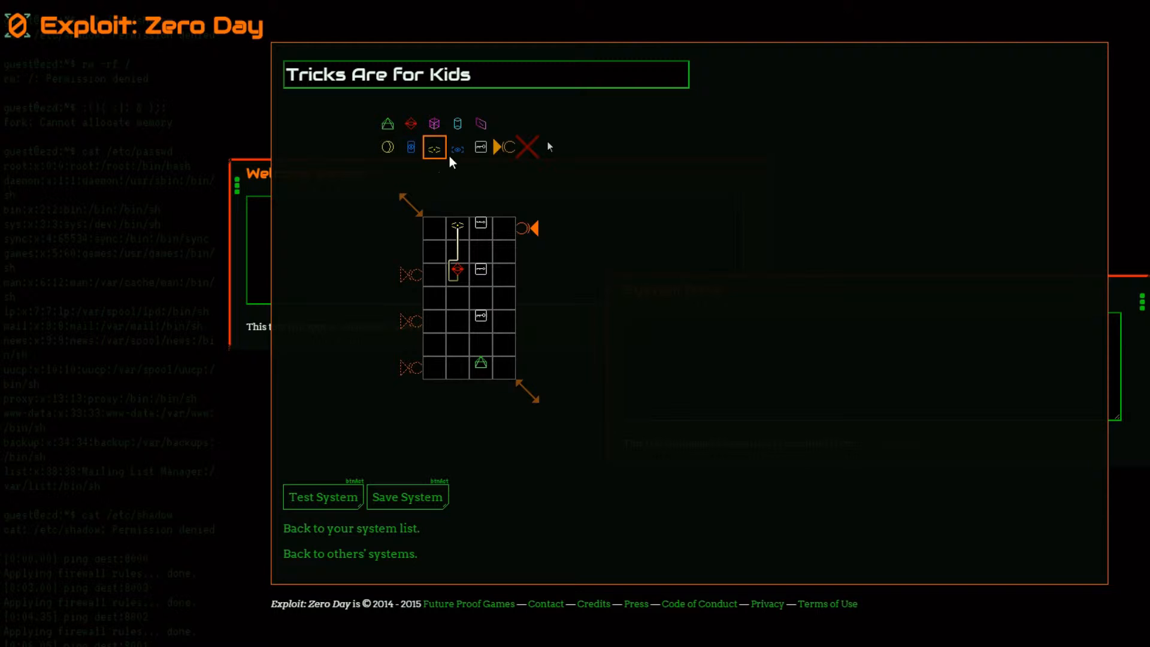
- Add red nodes and a blue node wired to the upper red node, then ready the delete tool
left_click(410, 124)
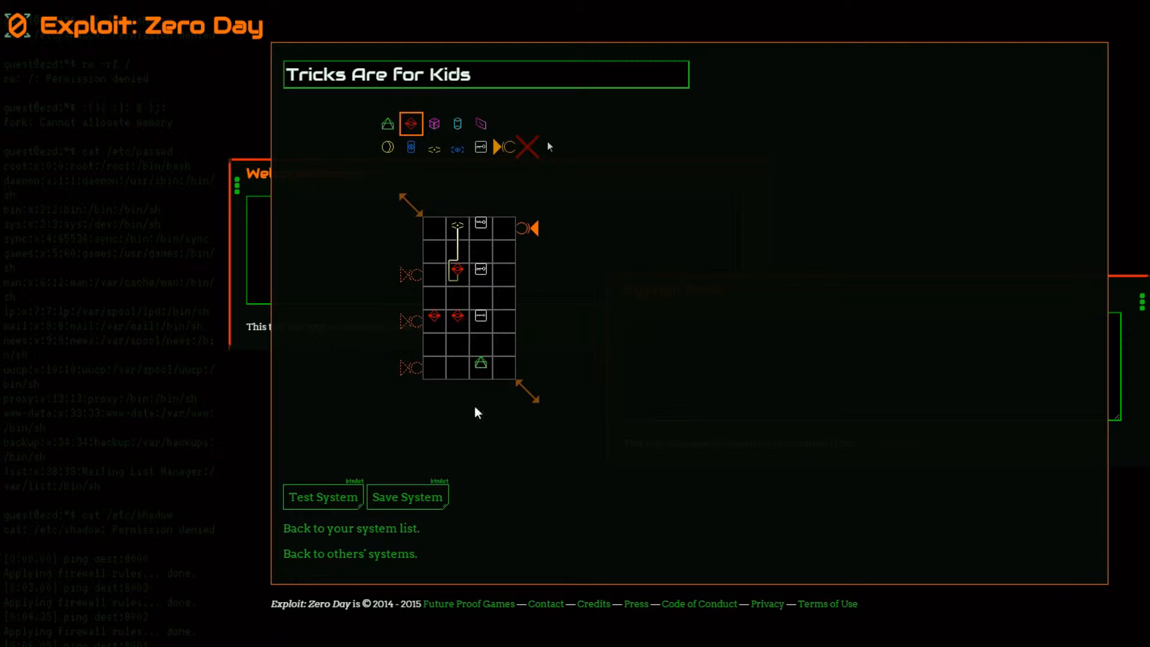
mouse_move(409, 146)
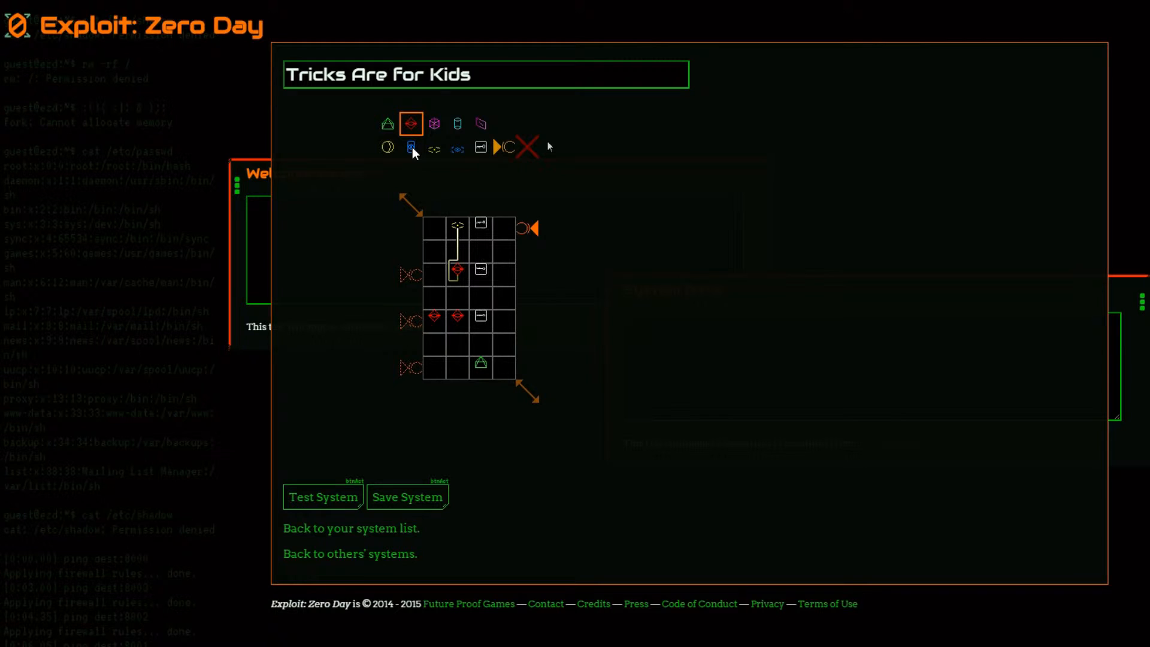
left_click(504, 270)
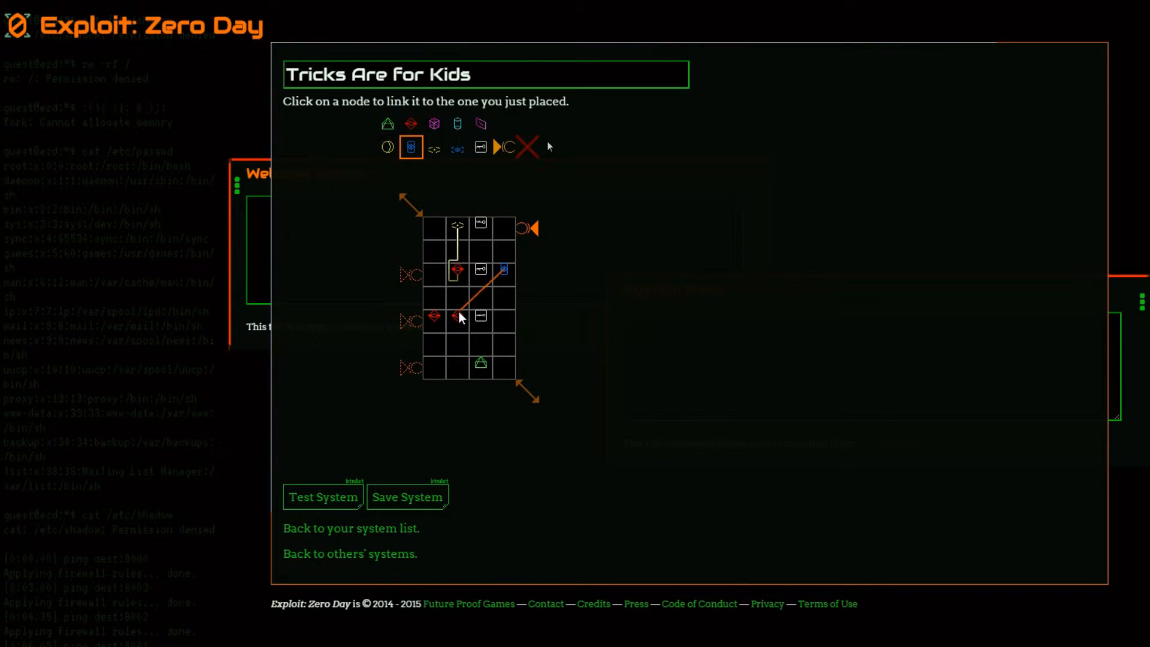
left_click(459, 316)
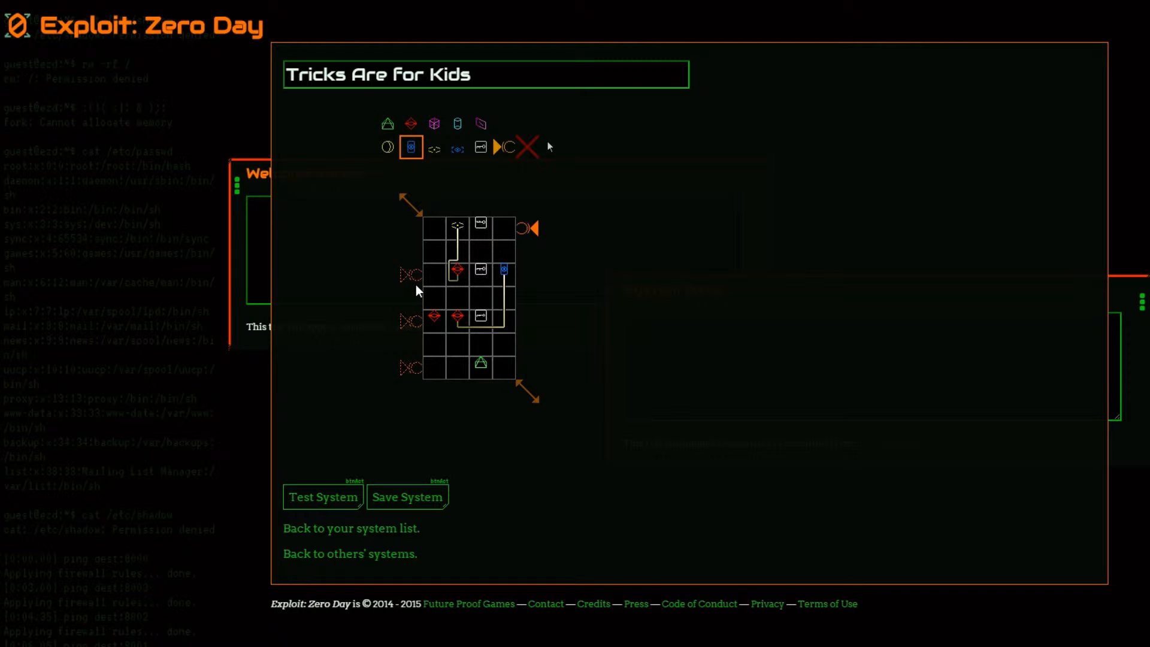
left_click(525, 147)
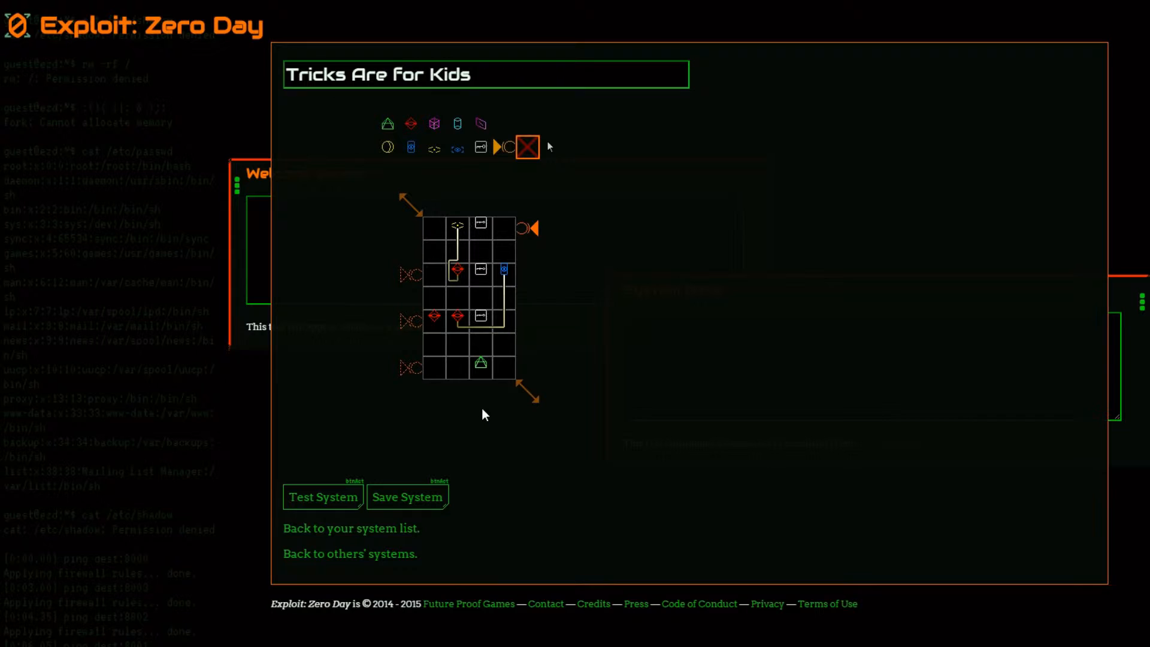
- Place a wired connector above the lower red pair and a purple node top-left
left_click(433, 146)
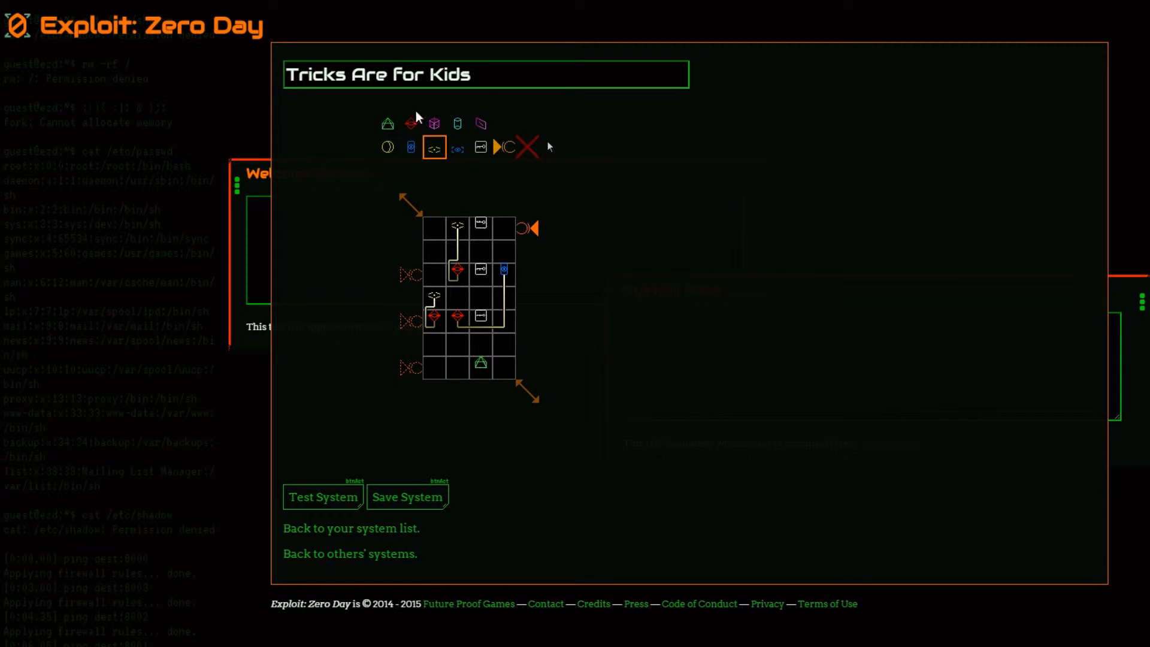
left_click(479, 123)
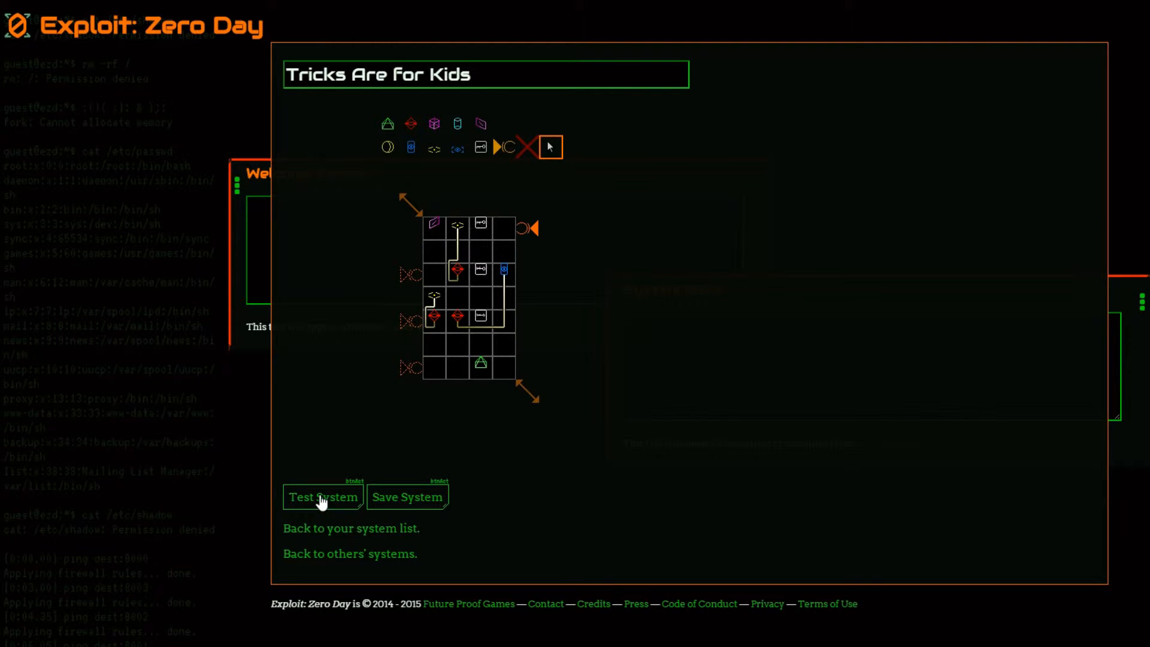
- Run a test of the system's signal flow, then return to editing
left_click(322, 496)
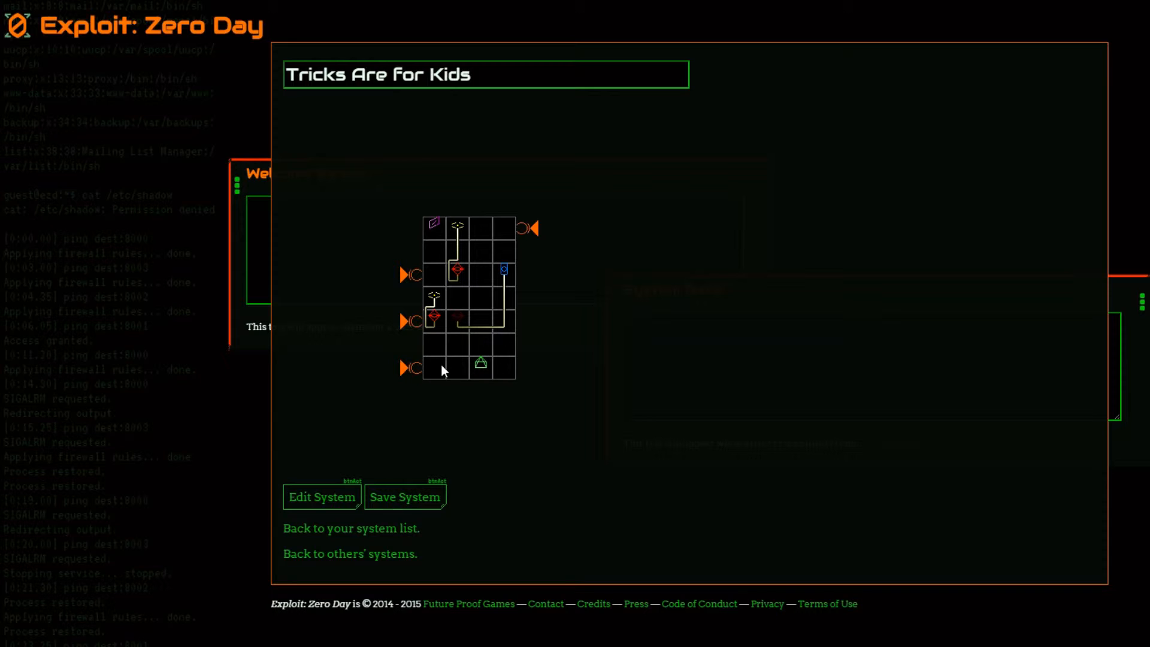
mouse_move(529, 364)
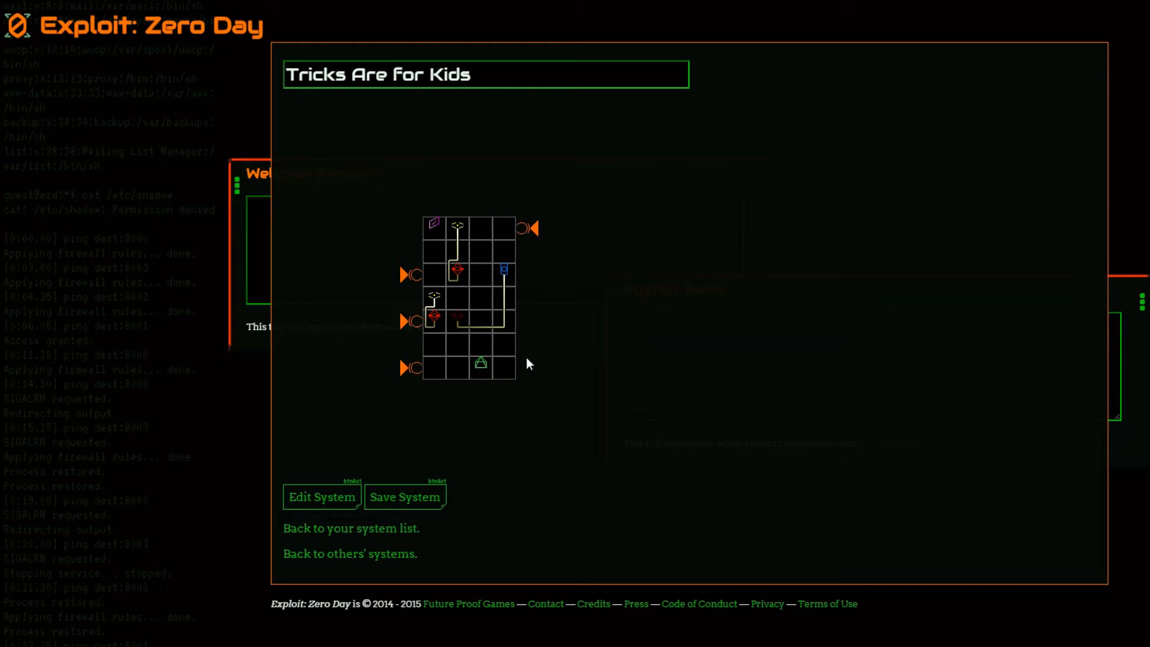
mouse_move(455, 343)
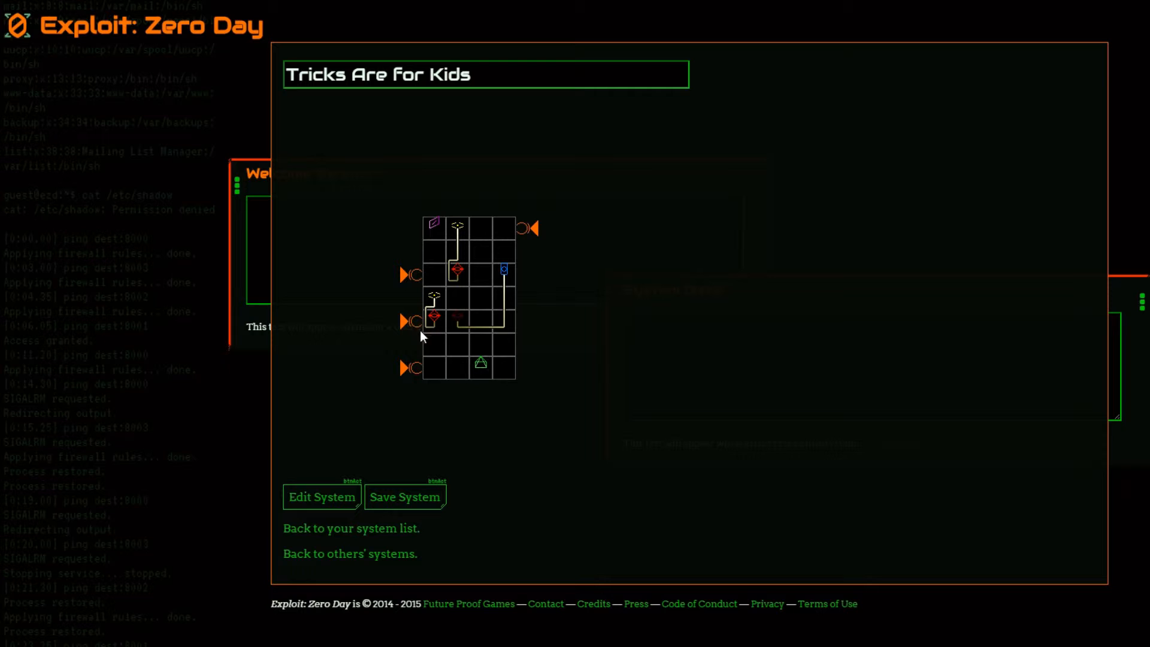
mouse_move(363, 500)
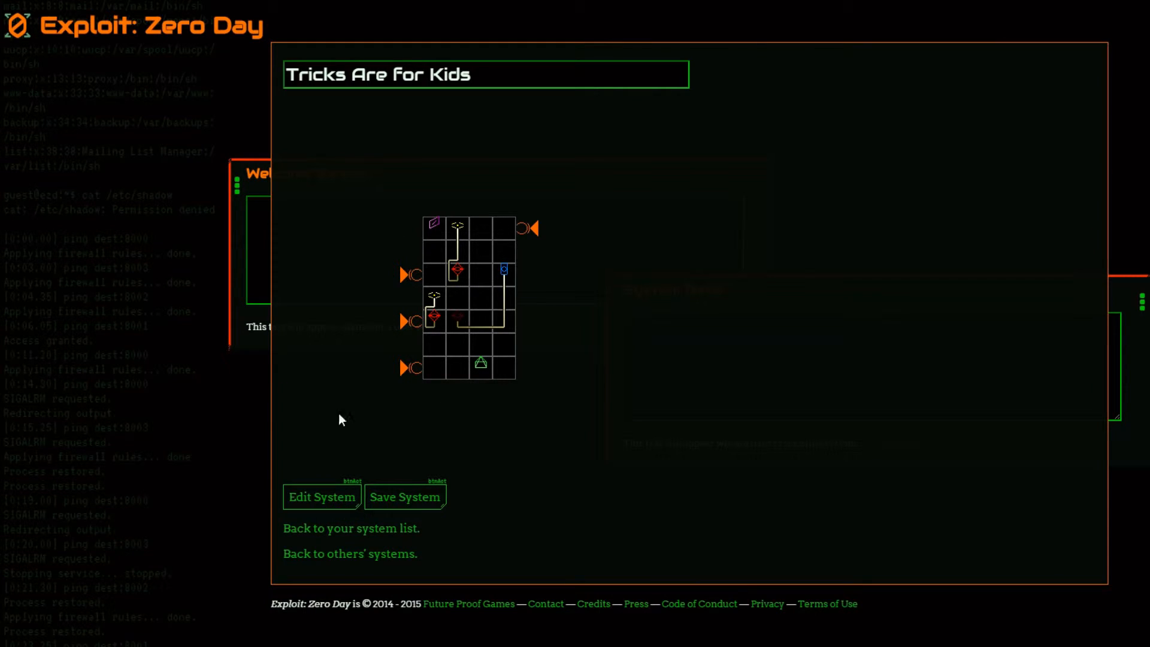
left_click(321, 496)
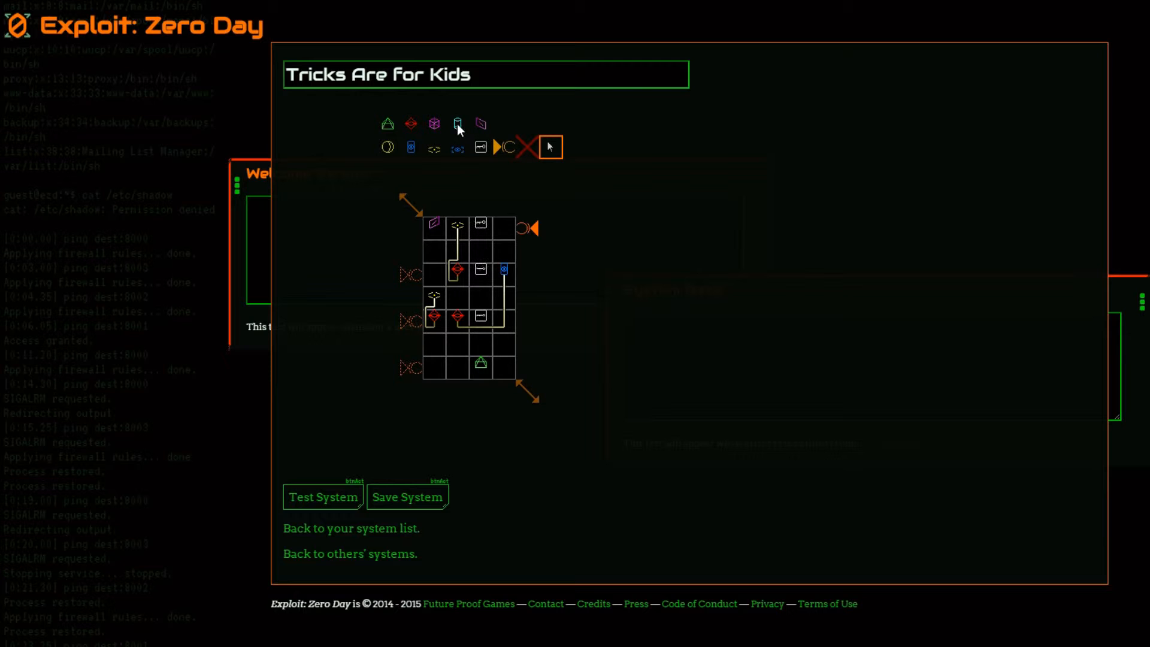
- Fill the two lower left-column cells with cyan nodes
left_click(456, 124)
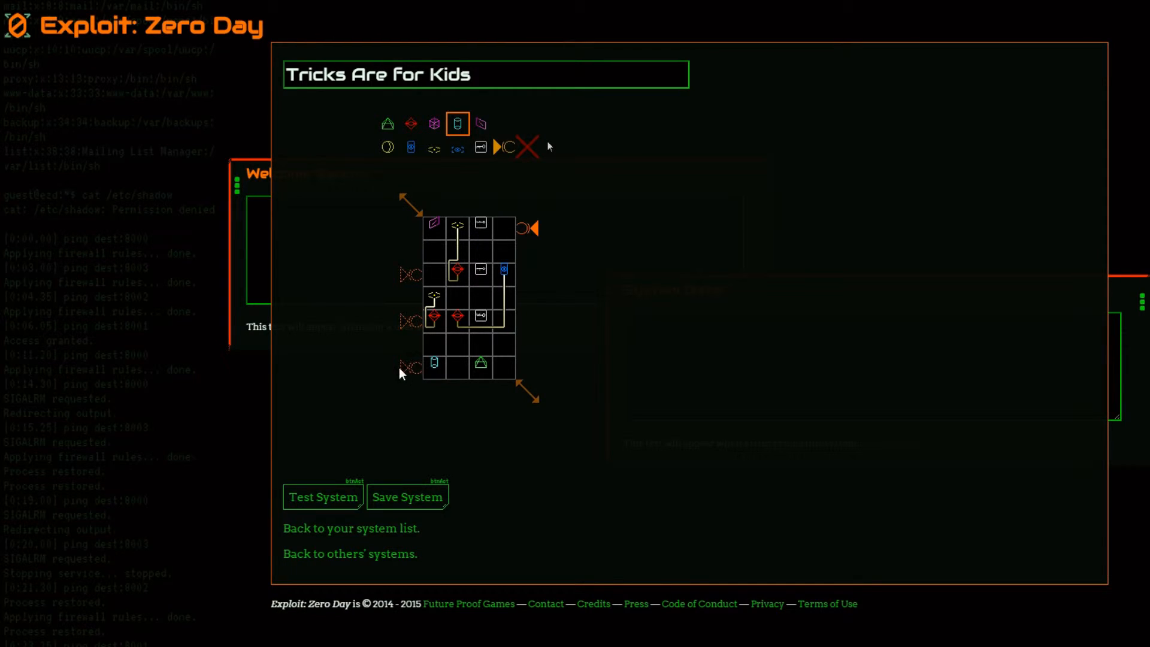
mouse_move(425, 374)
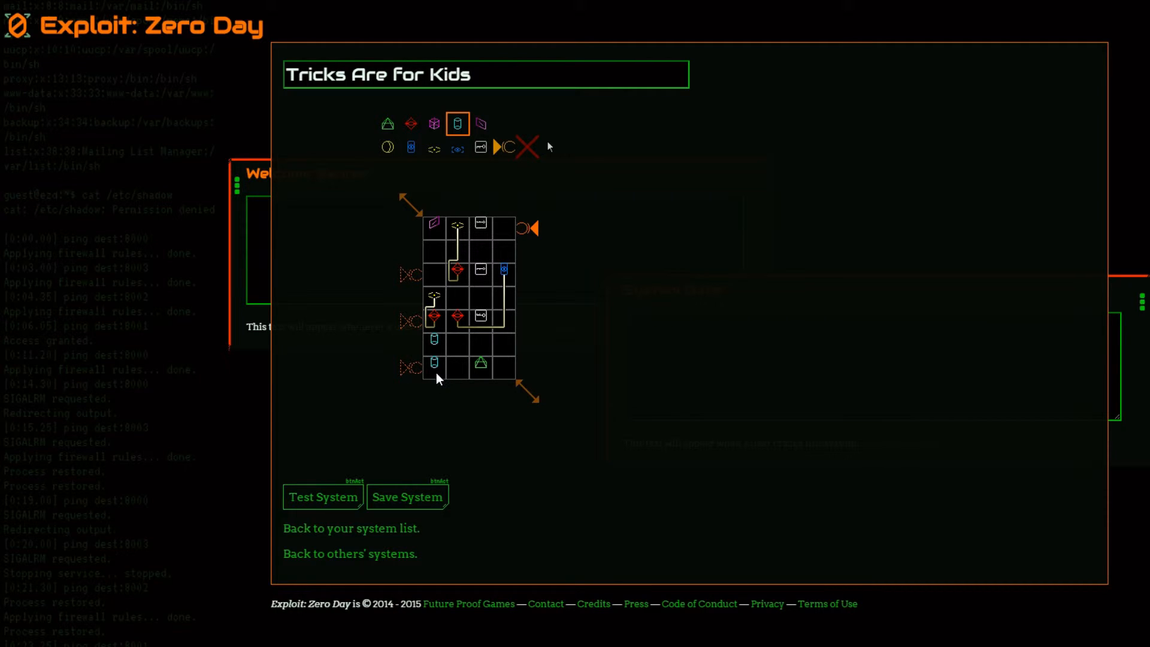
left_click(481, 123)
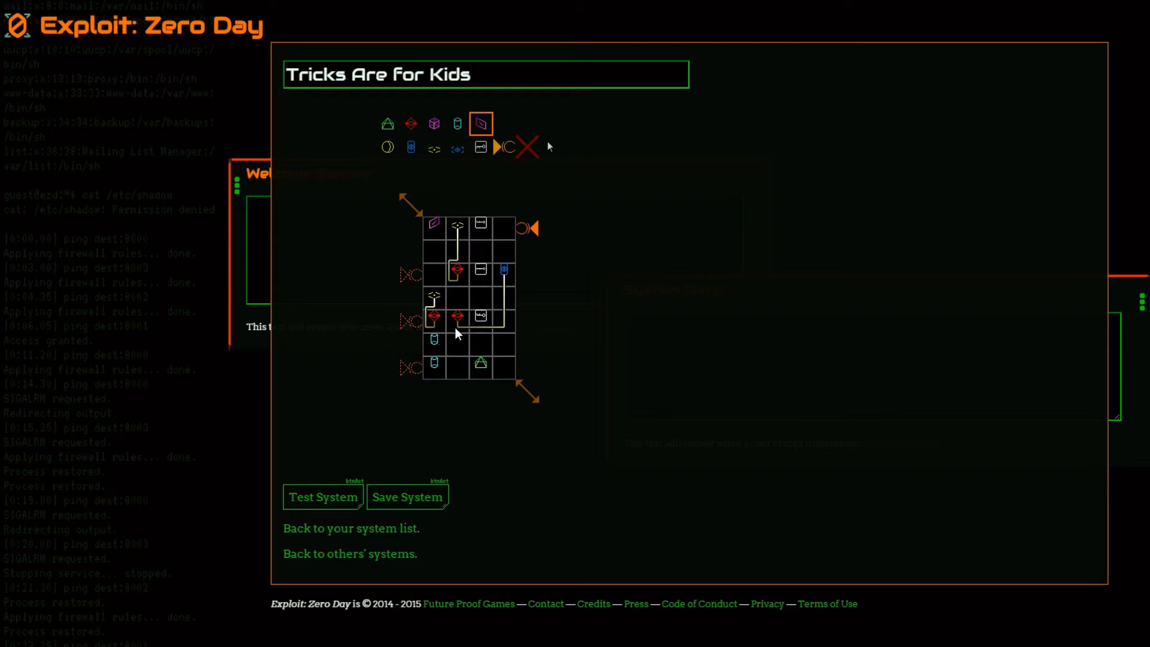
mouse_move(460, 374)
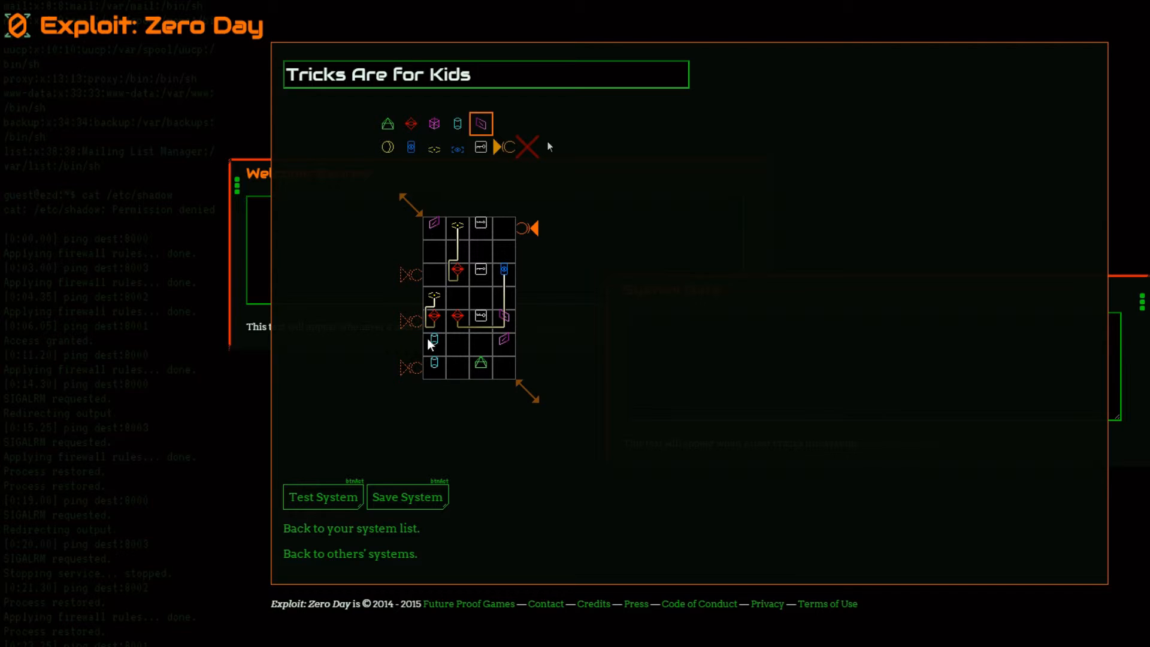
mouse_move(442, 351)
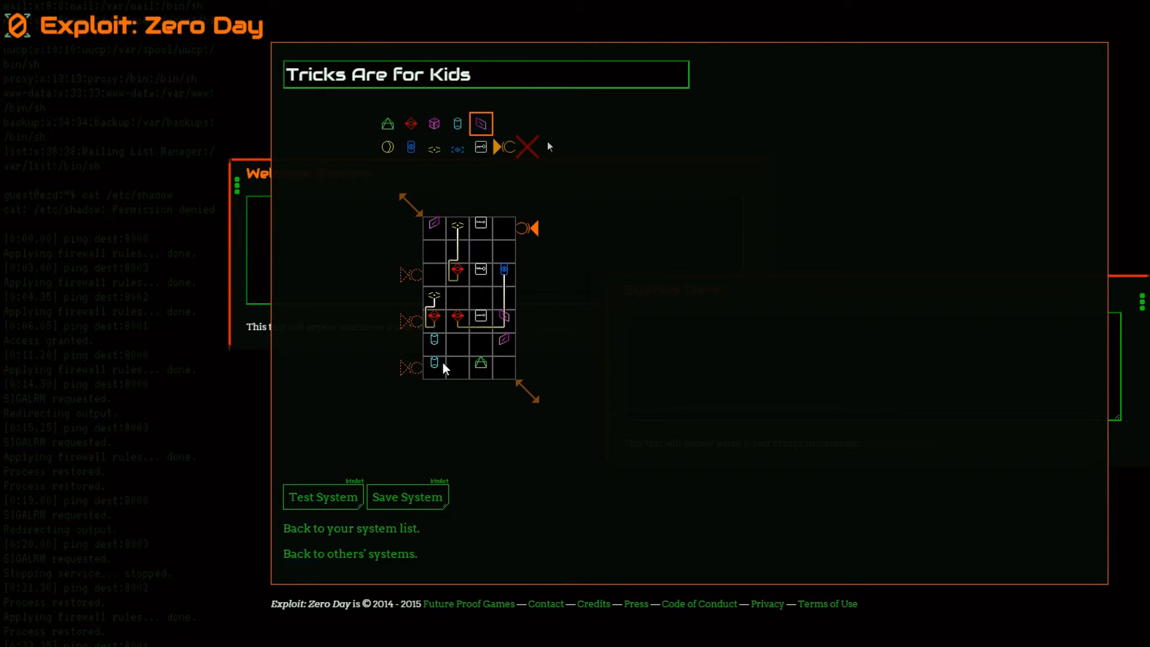
mouse_move(546, 608)
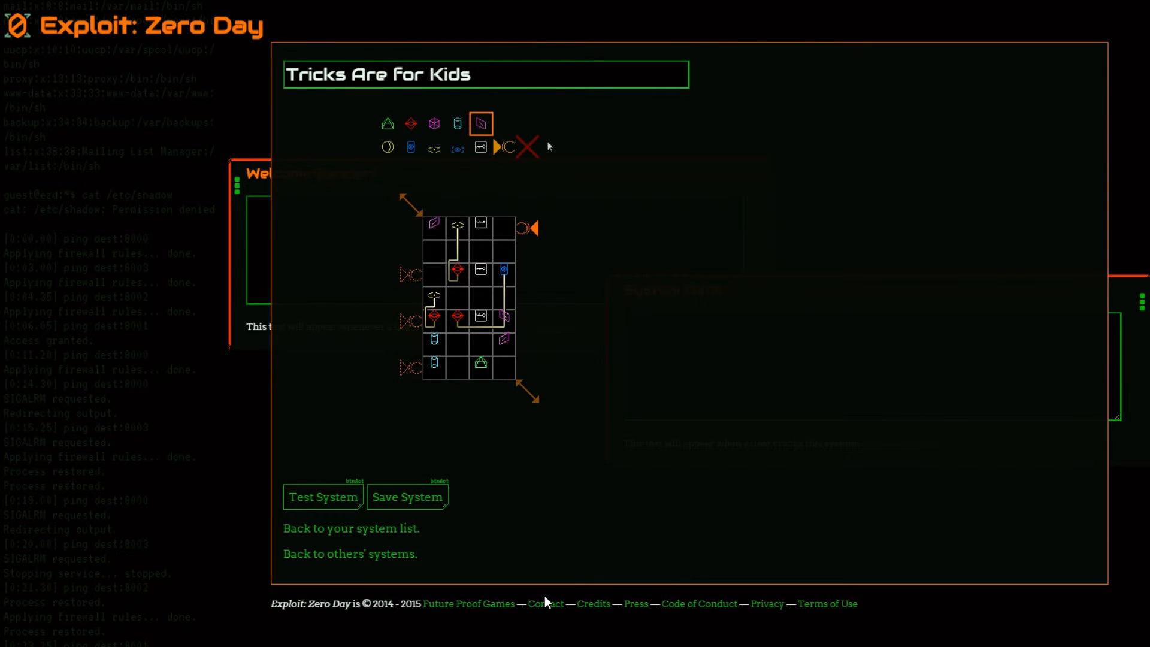
mouse_move(554, 555)
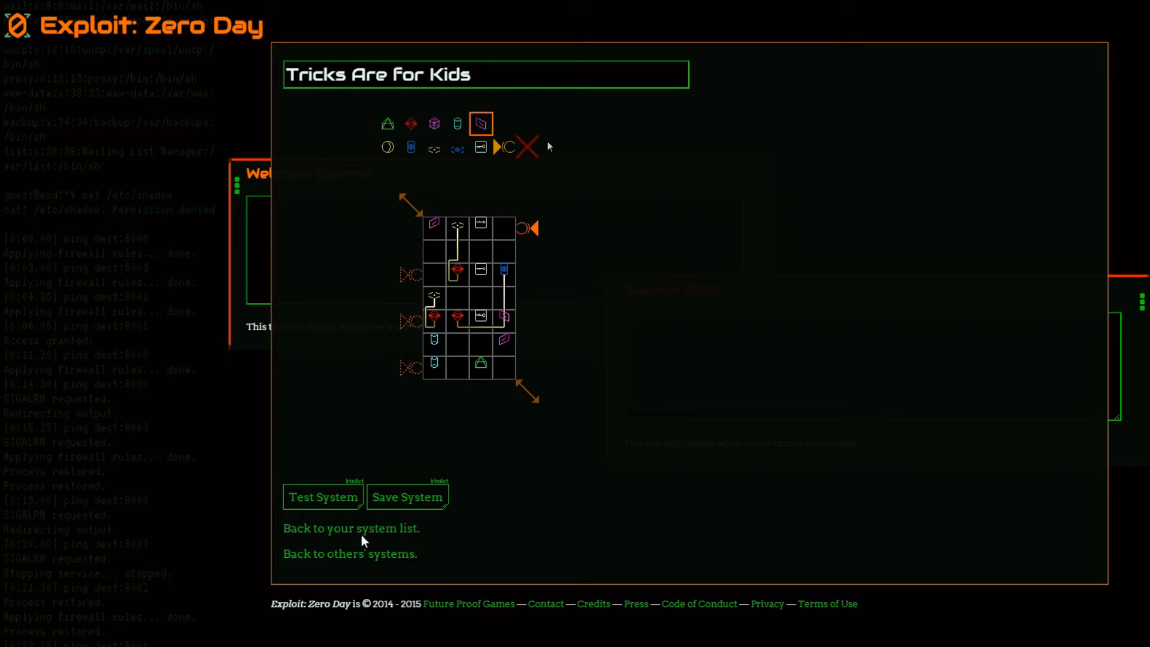
- Start a test run after placing the right-column purple nodes
left_click(406, 496)
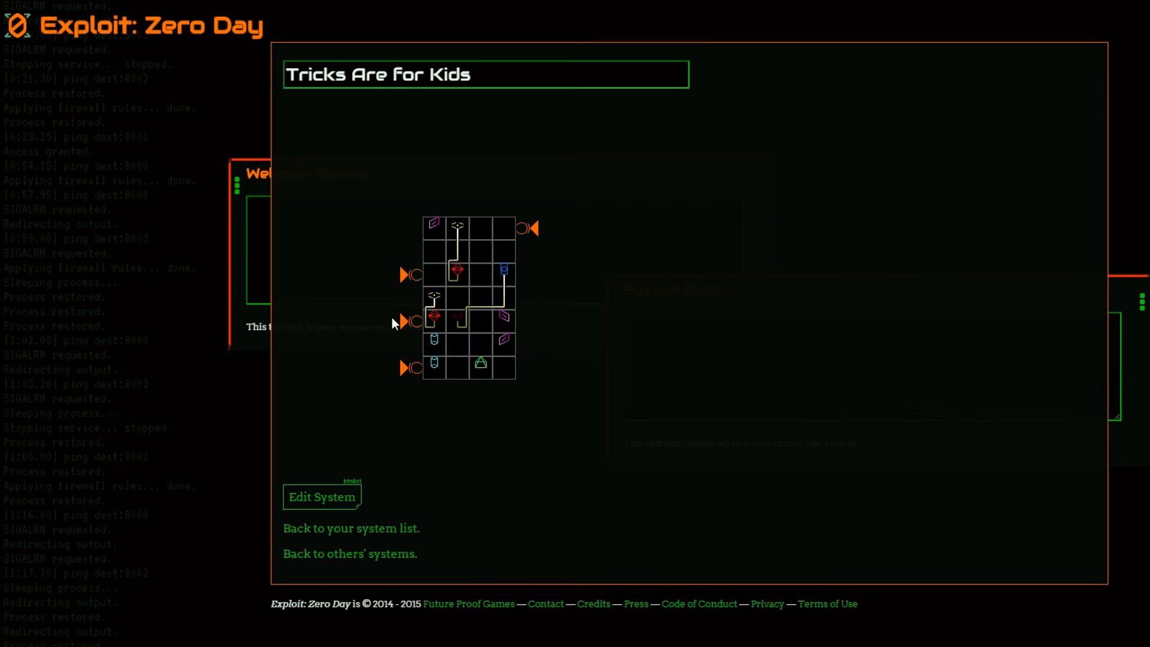
mouse_move(405, 352)
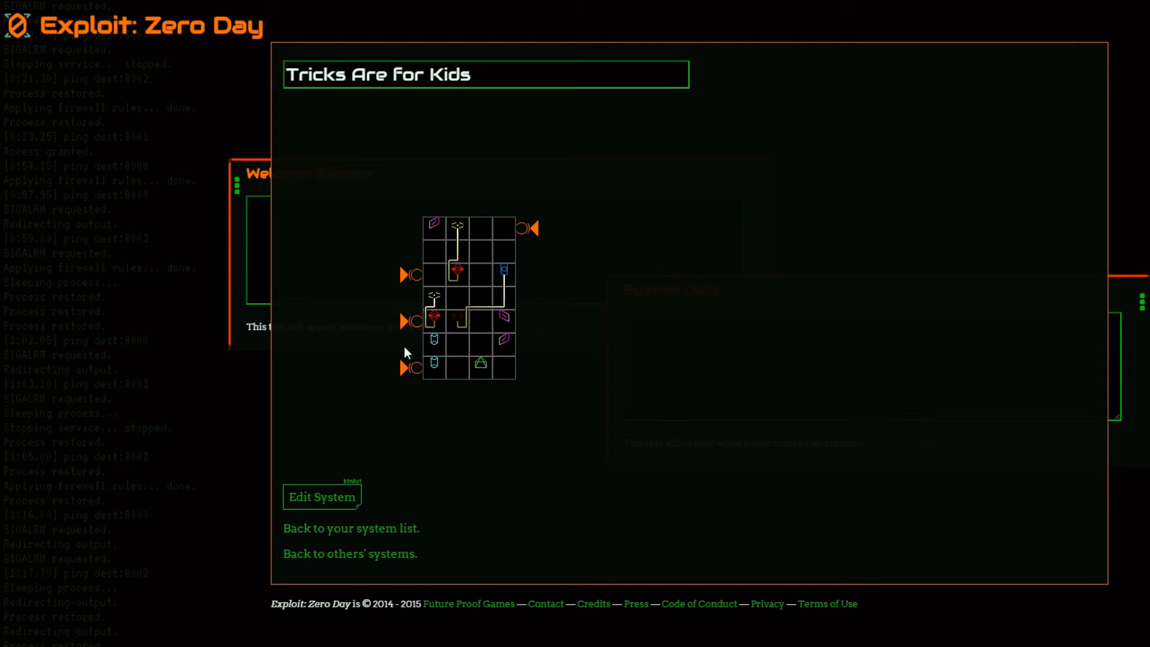
mouse_move(422, 339)
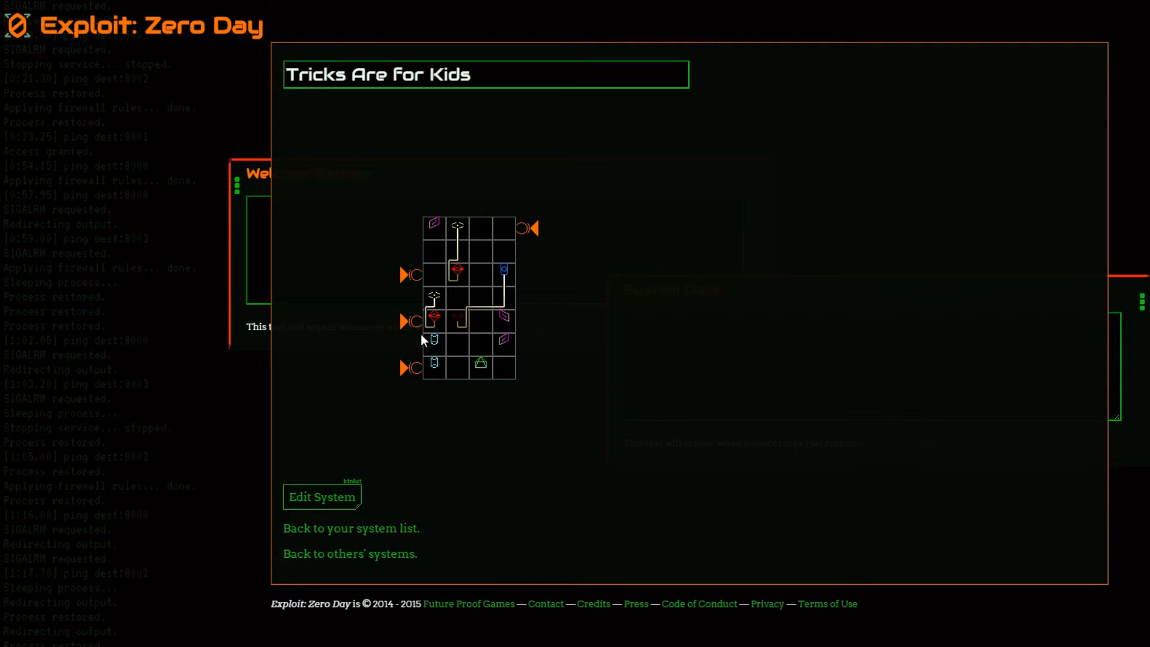
mouse_move(436, 384)
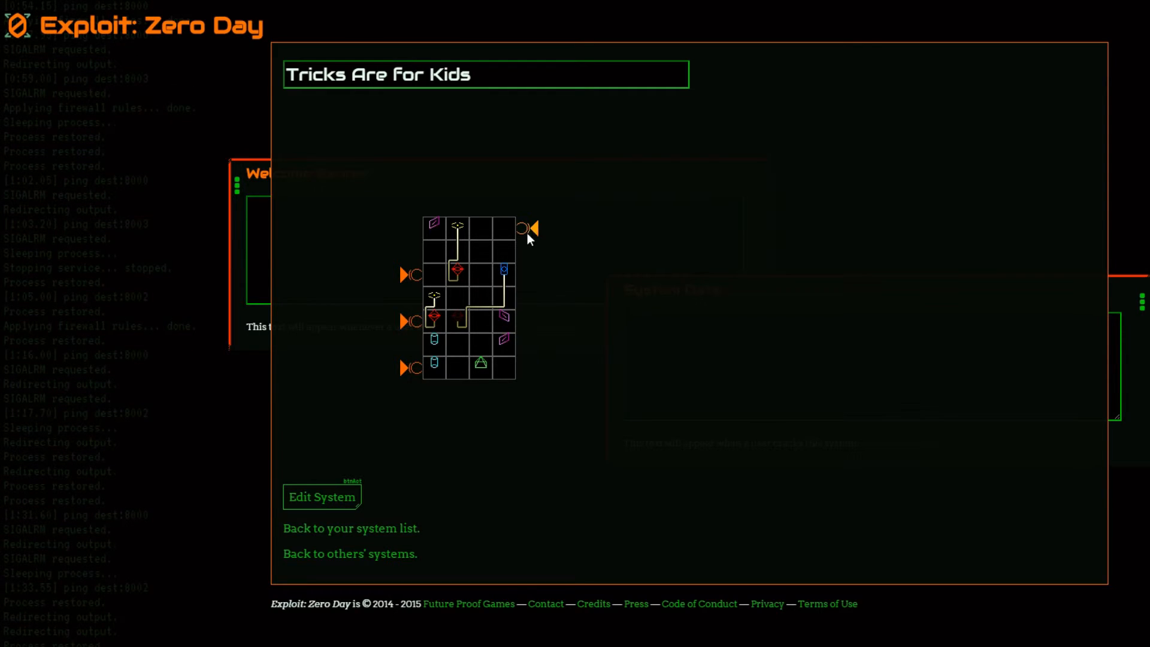
mouse_move(510, 263)
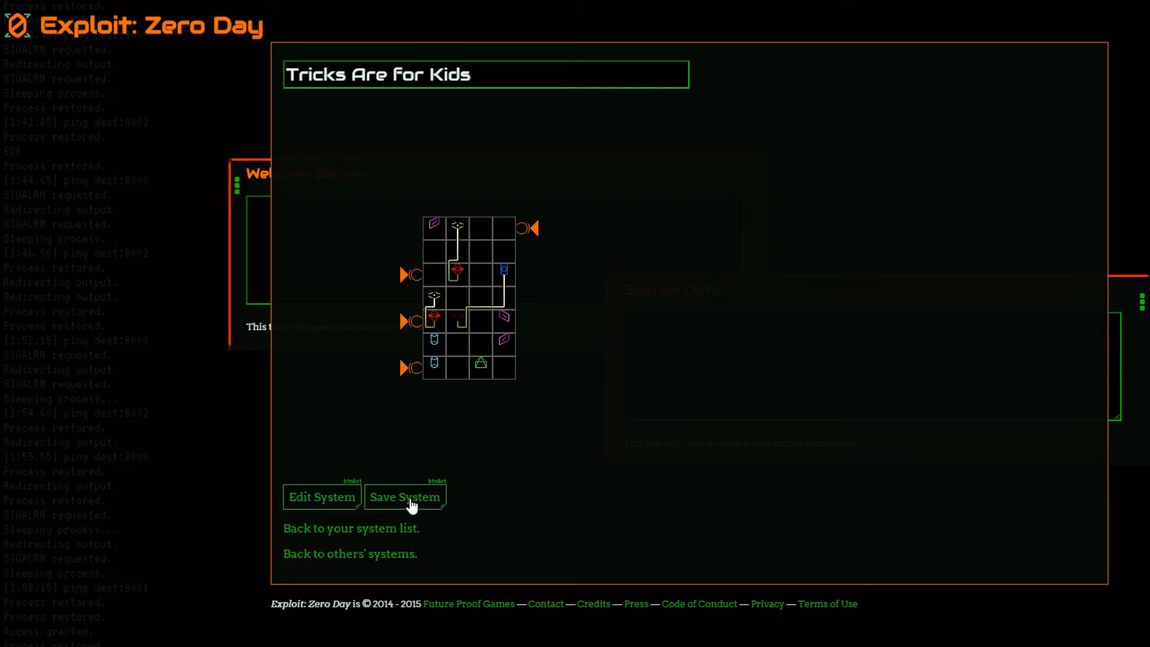
- Save the finished 'Tricks Are for Kids' system after its test run
left_click(405, 496)
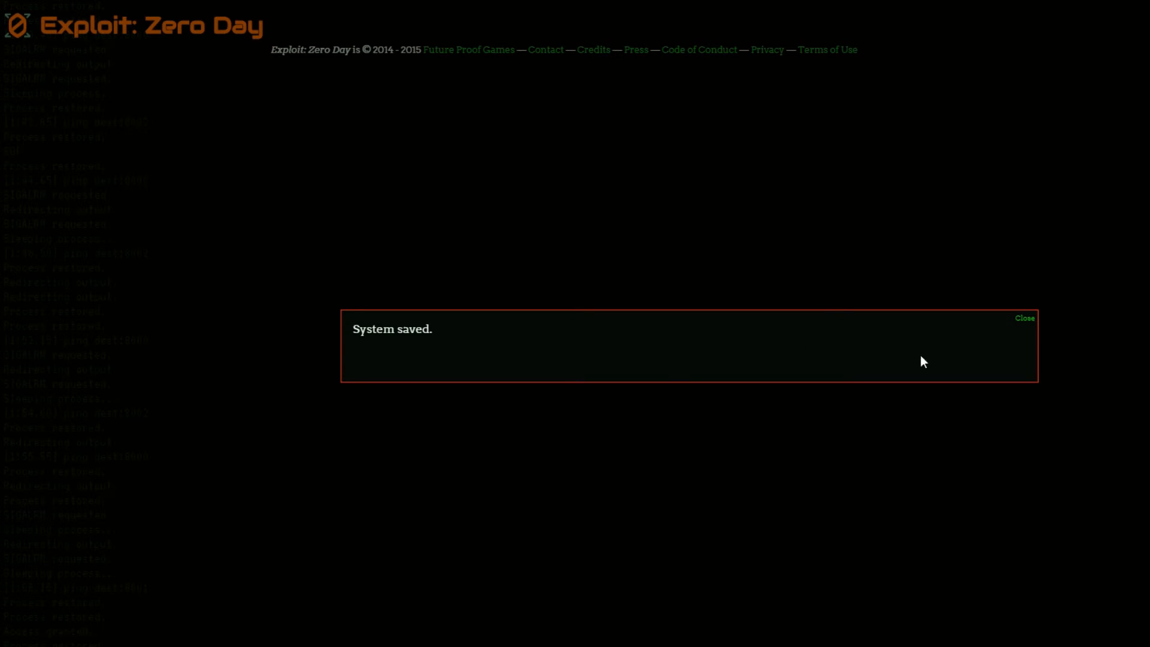
- Dismiss the 'System saved.' message and land on the private Tricks Are for Kids system page
left_click(1024, 317)
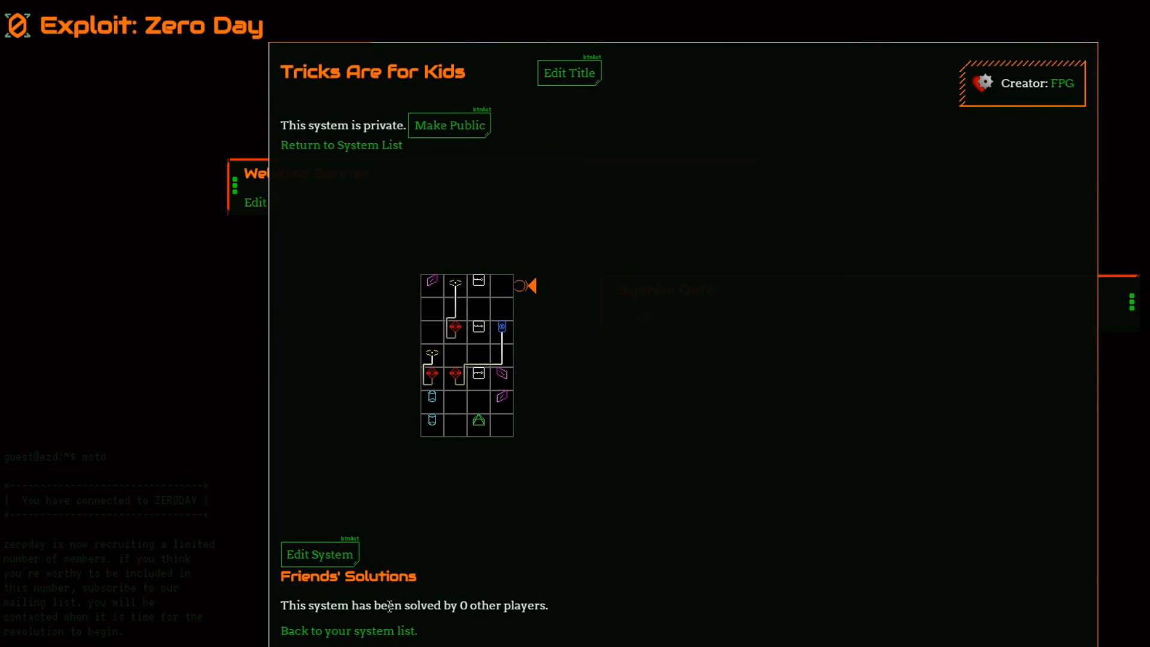
mouse_move(374, 381)
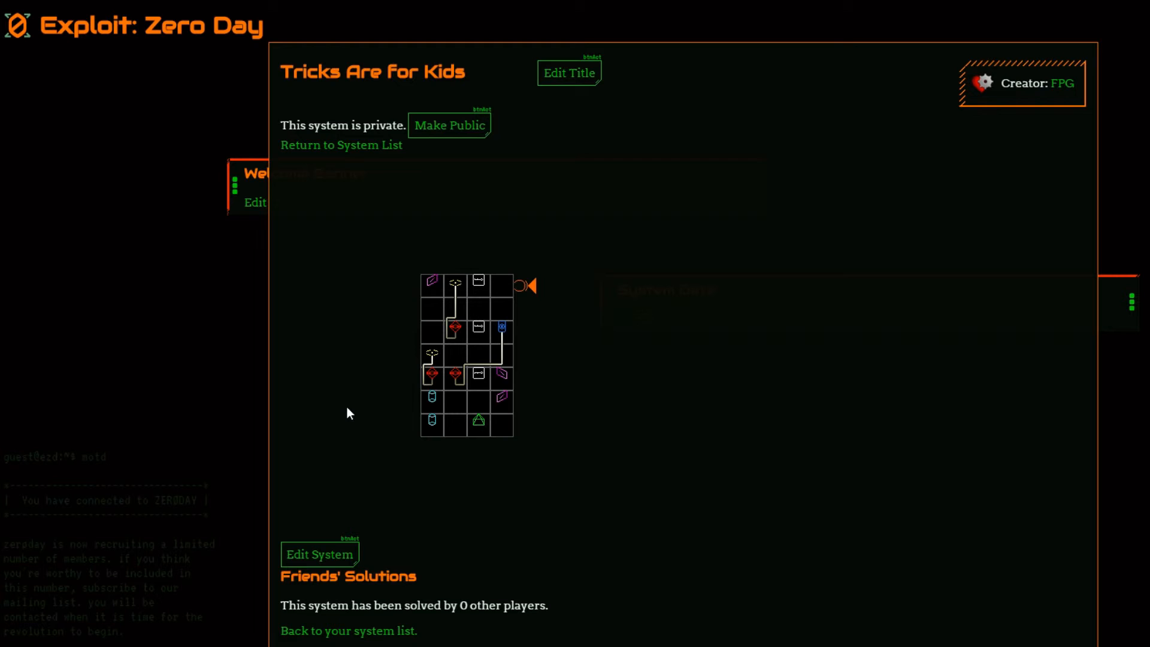
double_click(383, 126)
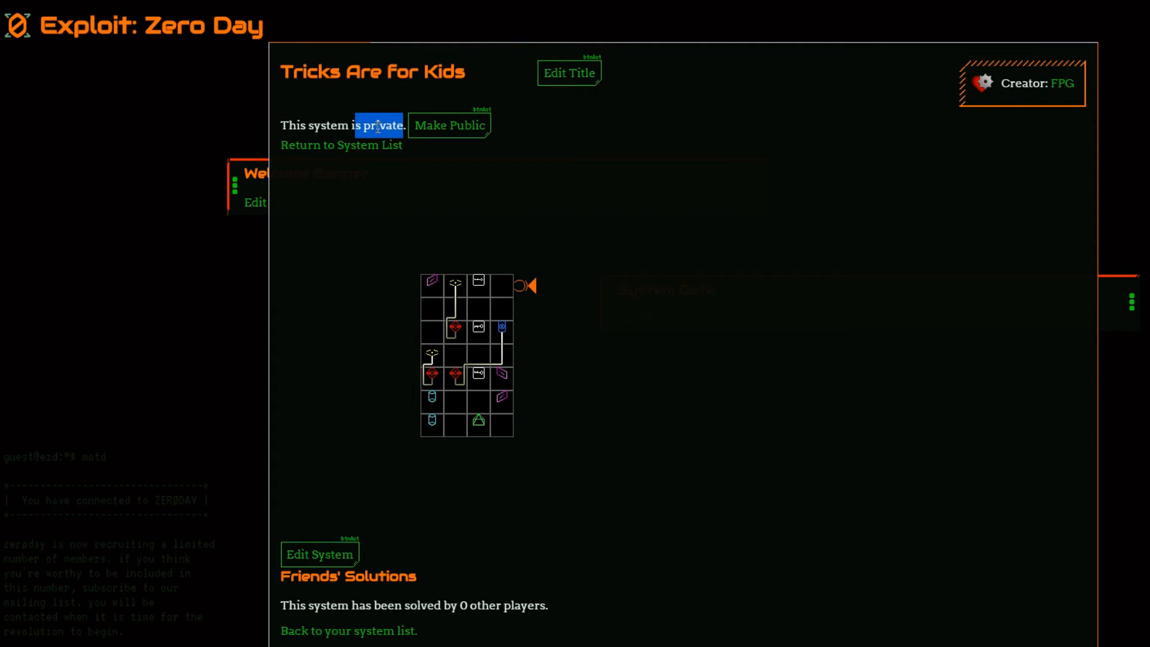
mouse_move(339, 214)
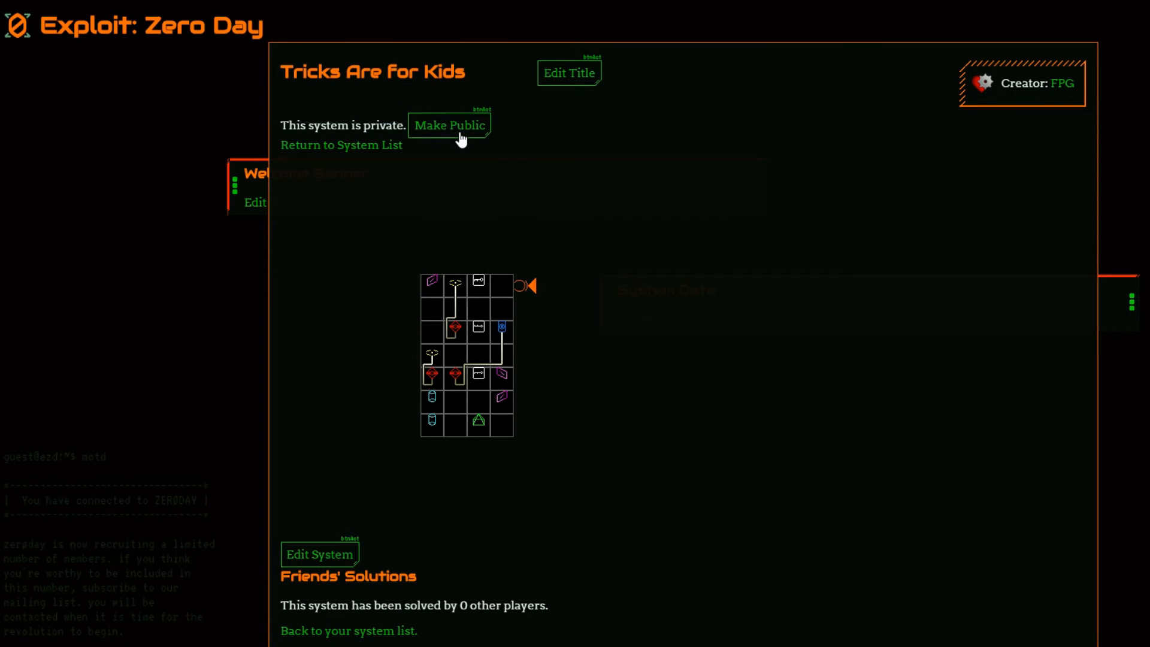
- Toggle the system public, then switch it back to private
left_click(448, 124)
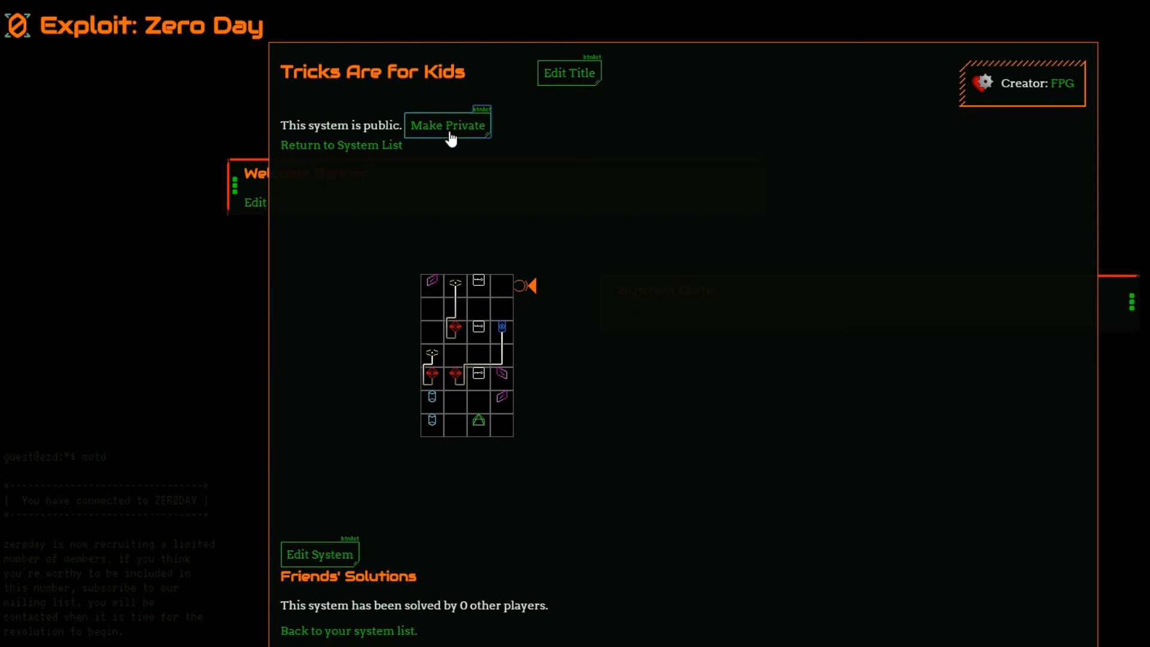
left_click(447, 125)
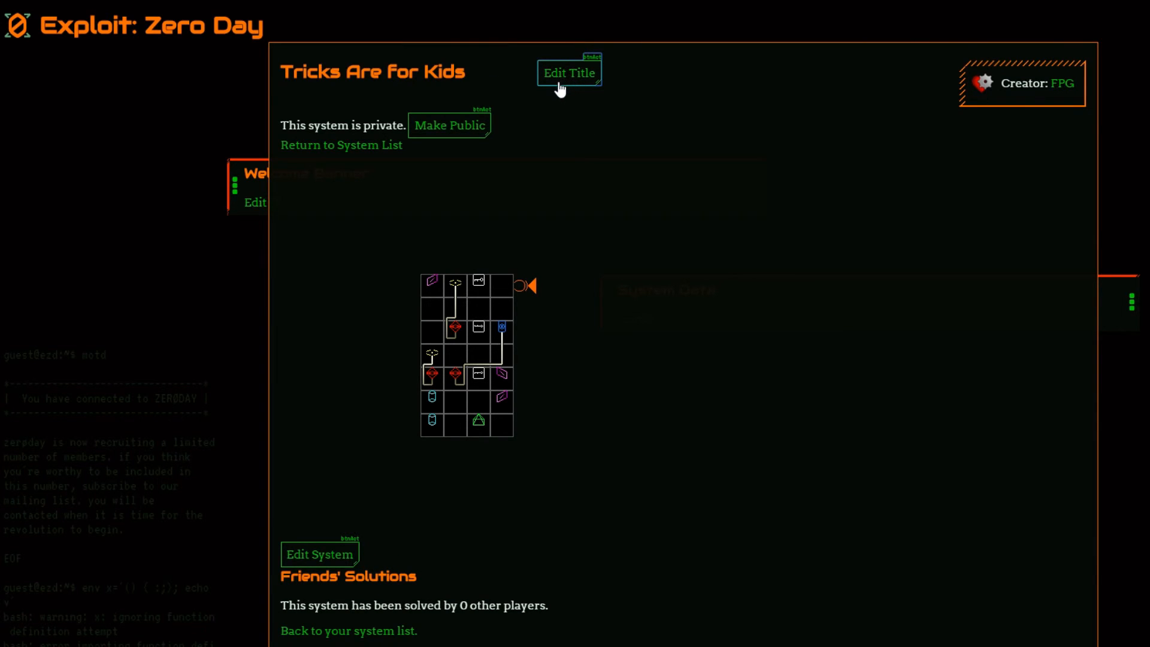
- Retitle the system 'Tricks Are for Kids (nom)' and bring up the blank welcome banner editor
left_click(567, 72)
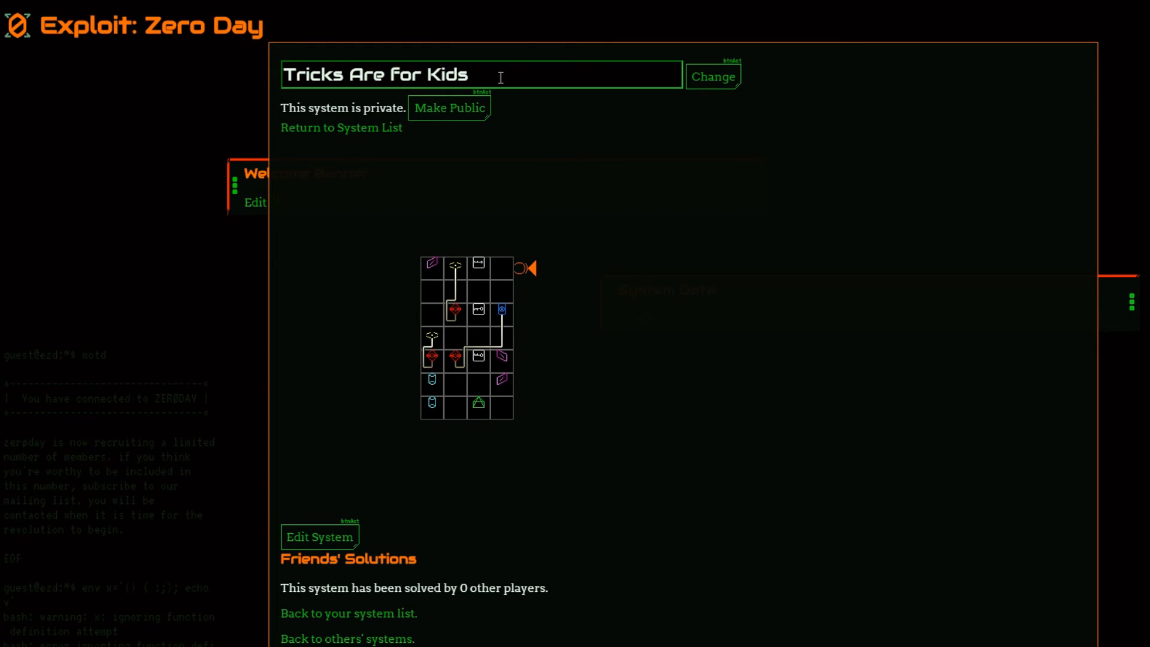
left_click(480, 74)
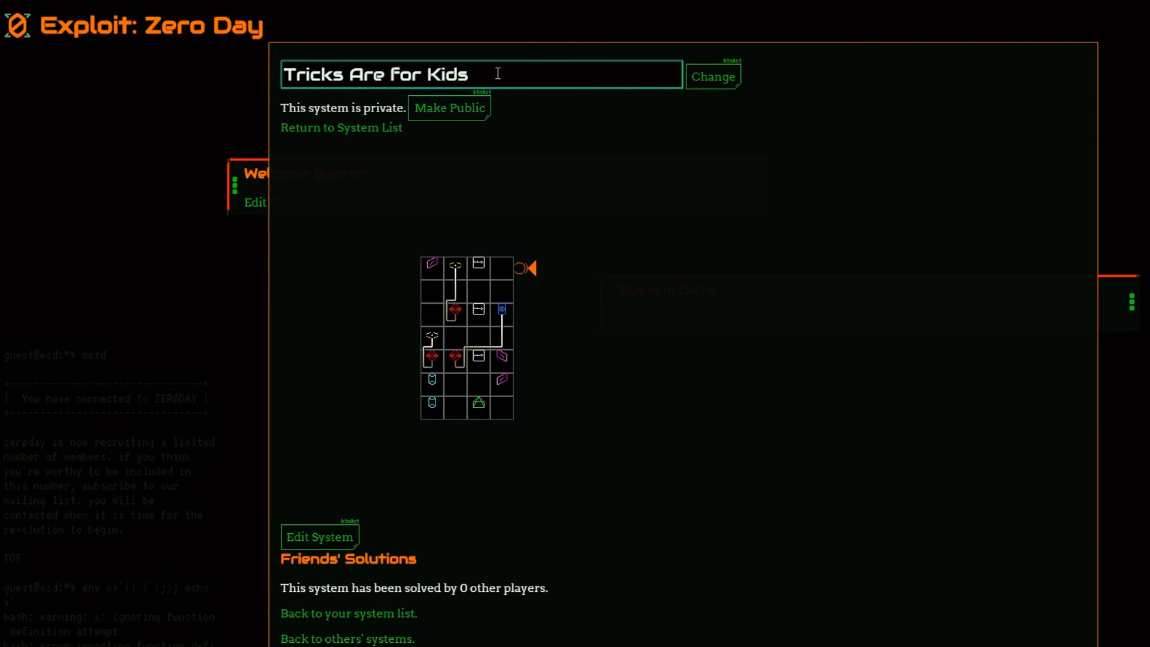
type("(nom)")
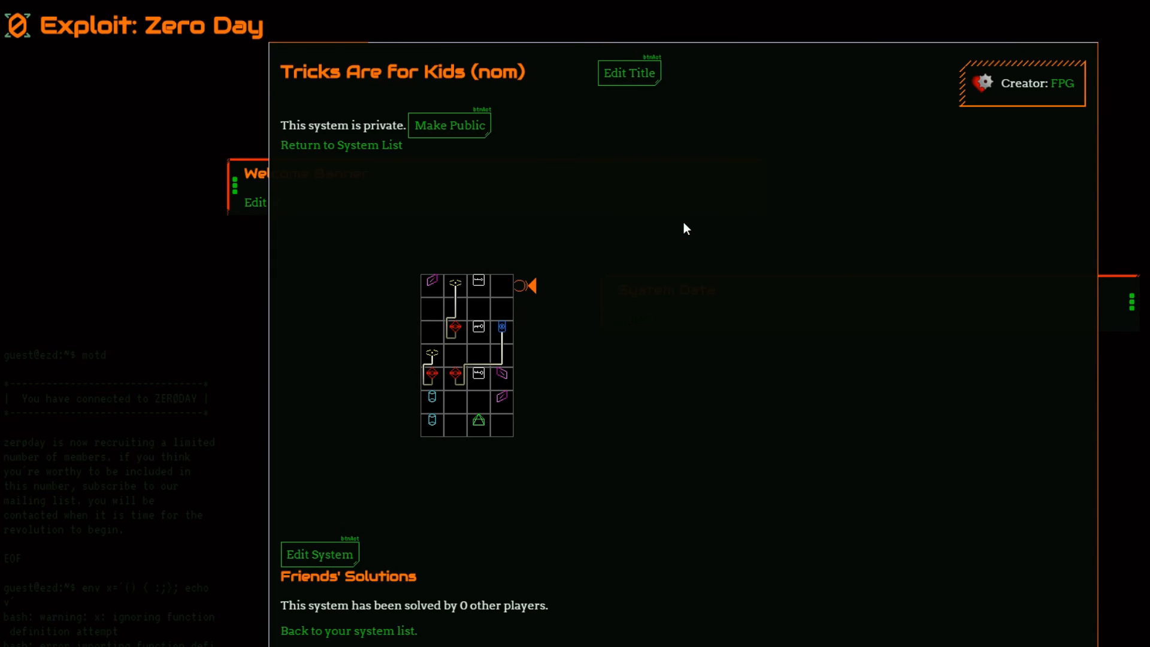
mouse_move(606, 192)
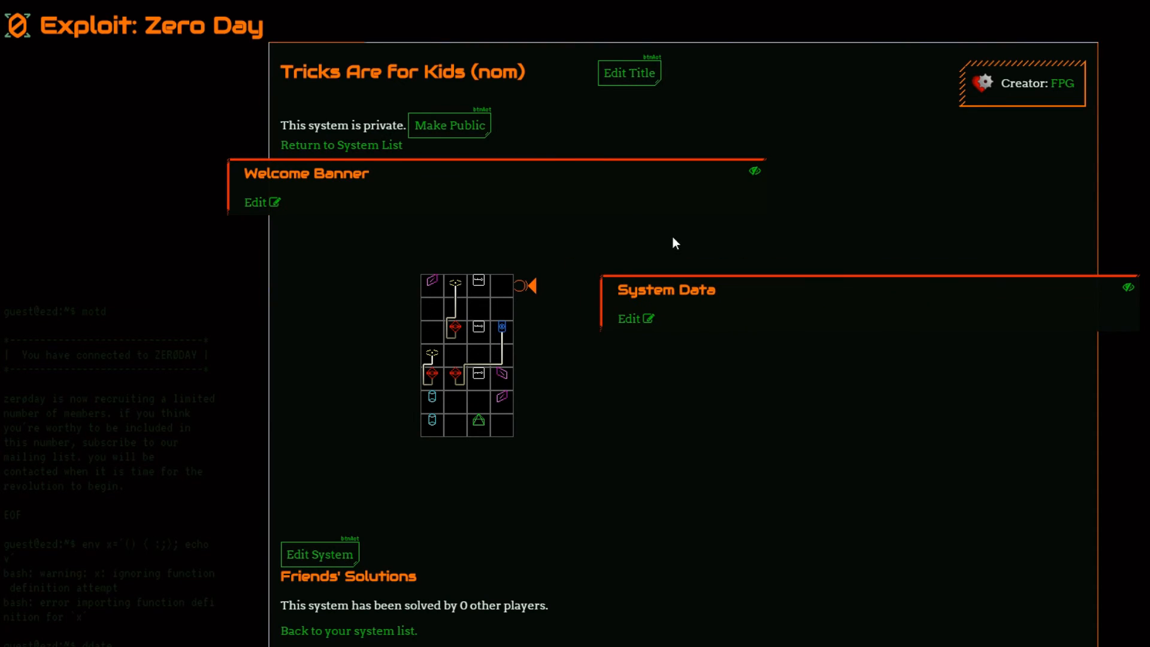
mouse_move(257, 204)
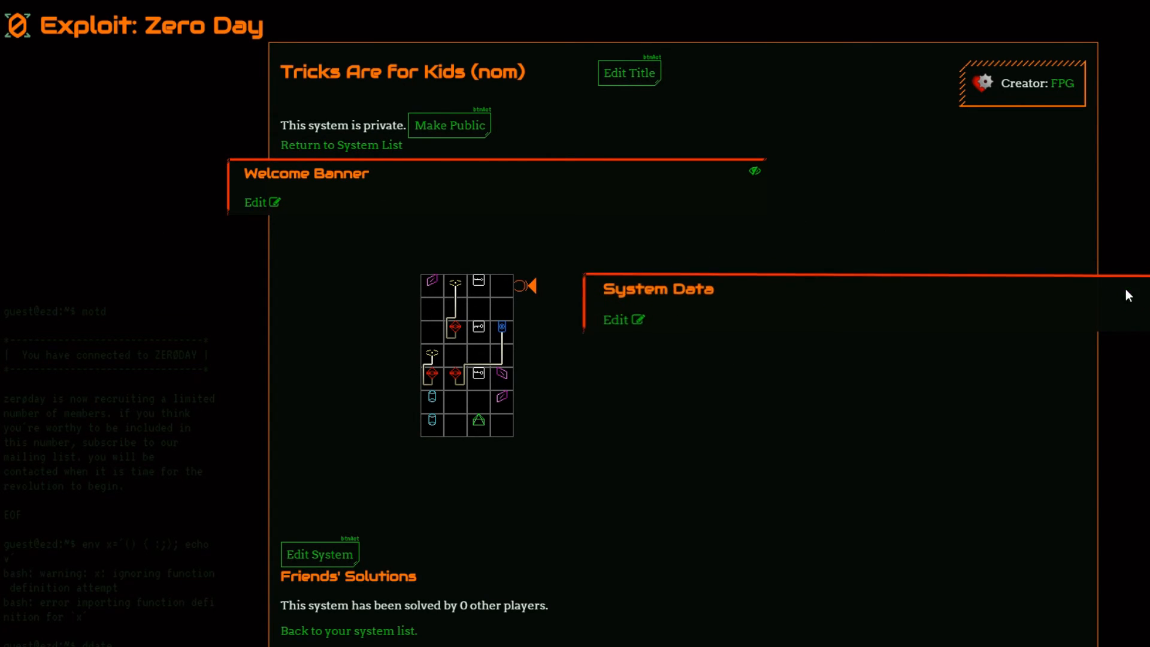
left_click(257, 203)
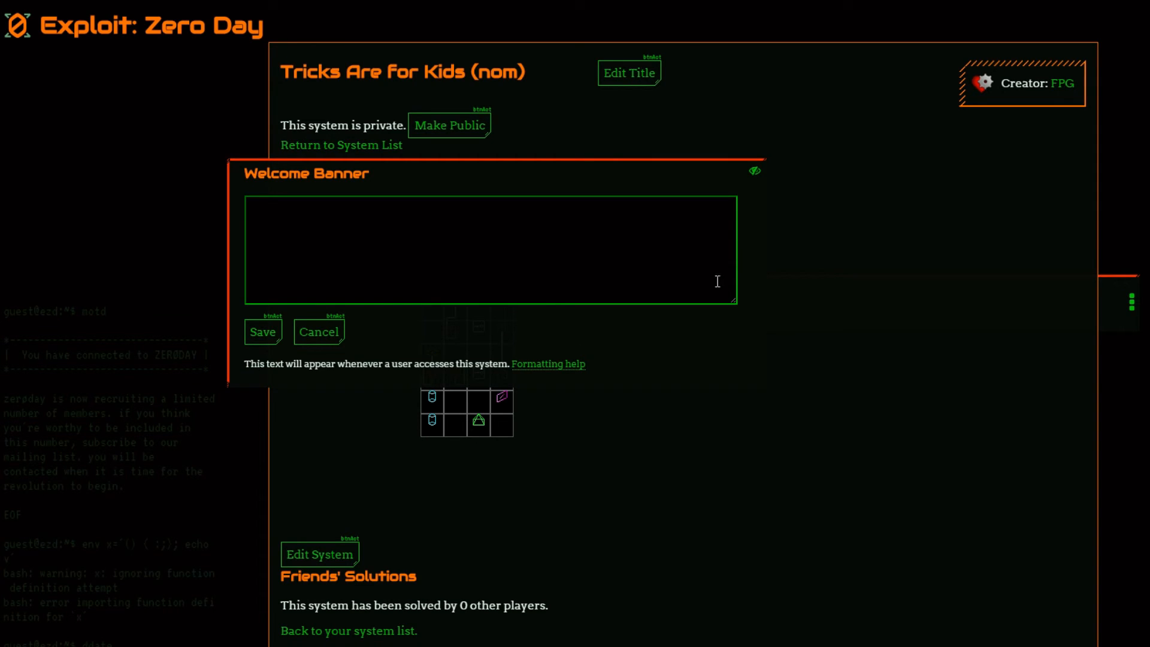
mouse_move(329, 369)
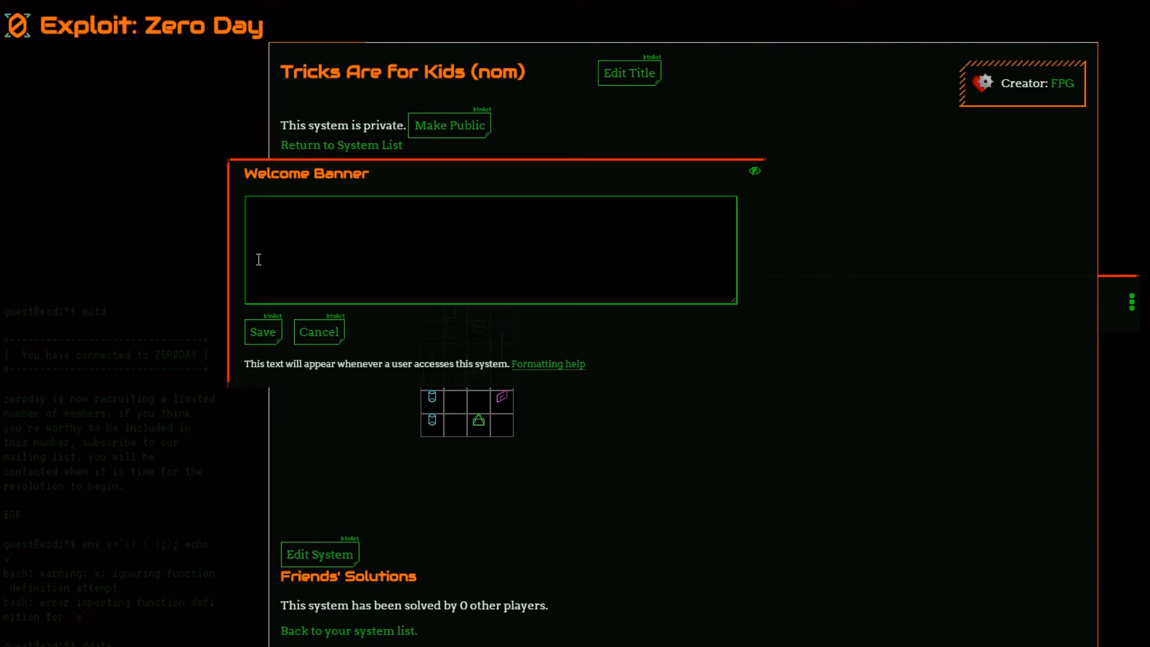
- Write the banner text 'Hello, **hacker**.' so 'hacker' previews in bold
left_click(488, 249)
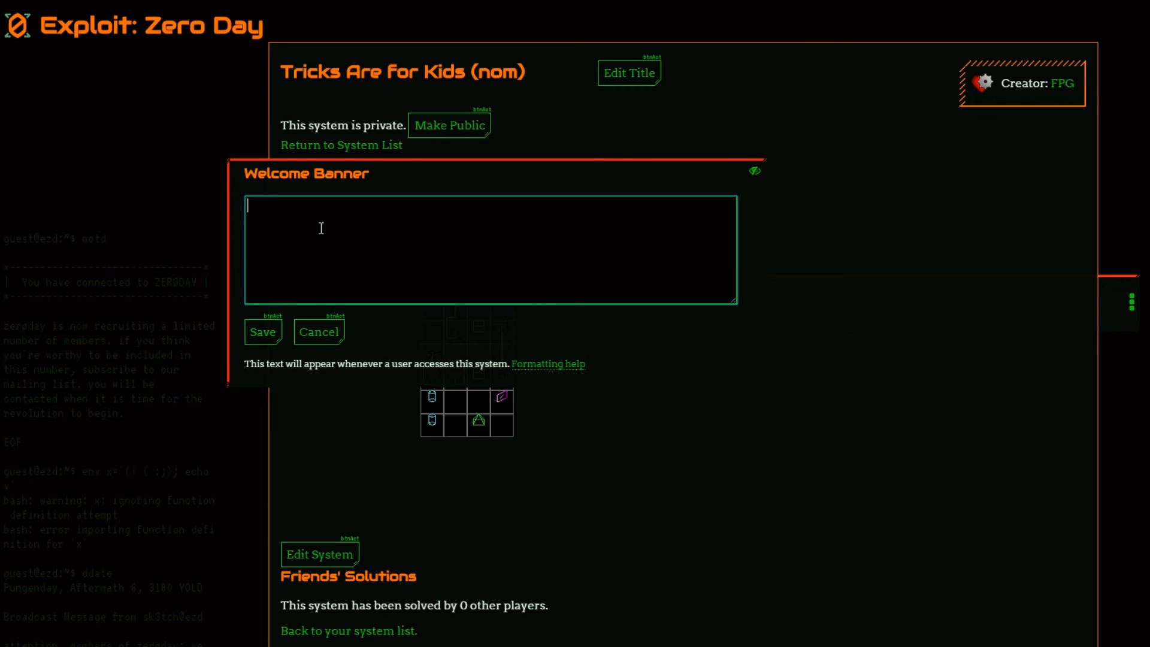
type("Hello, hacker.")
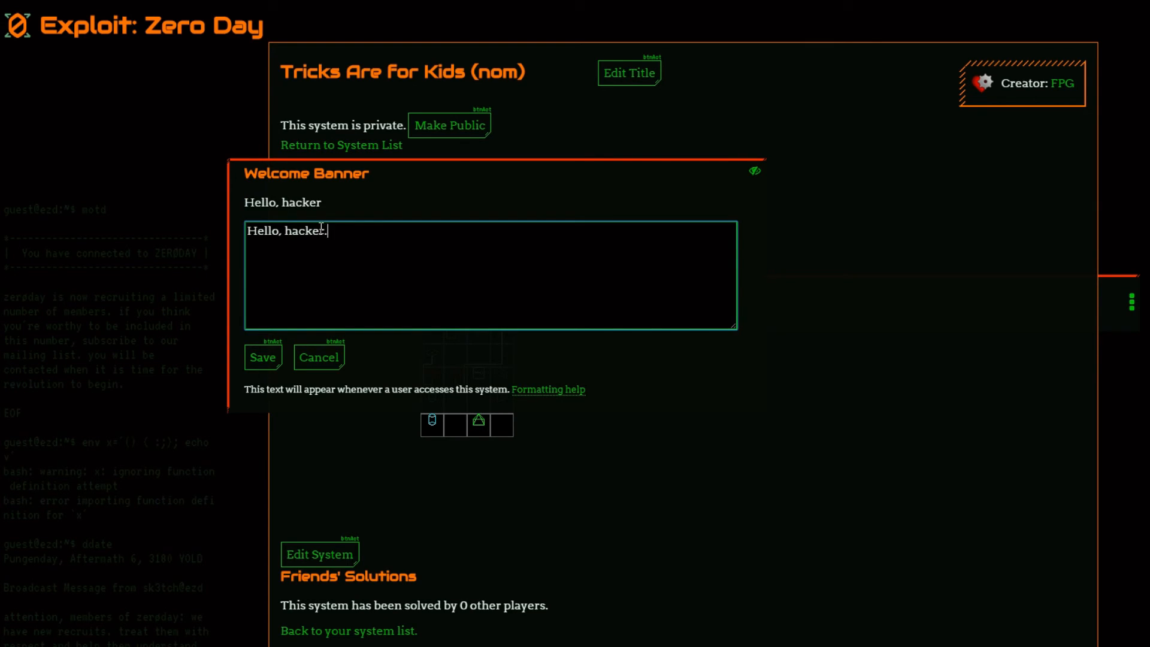
type("*.")
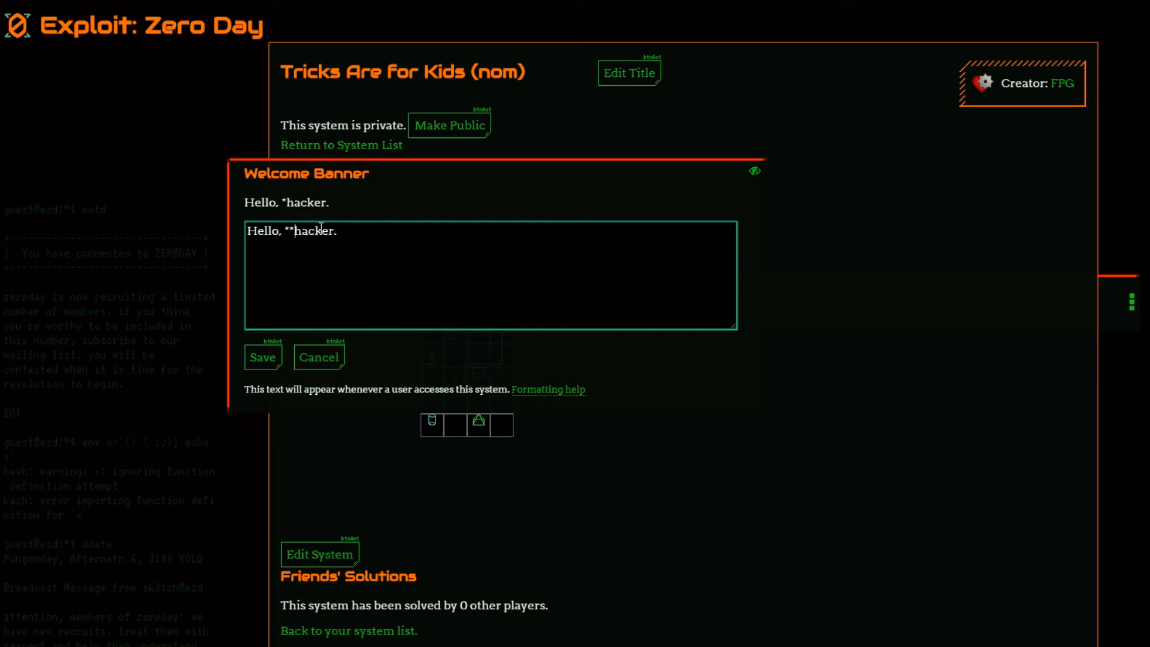
type("*")
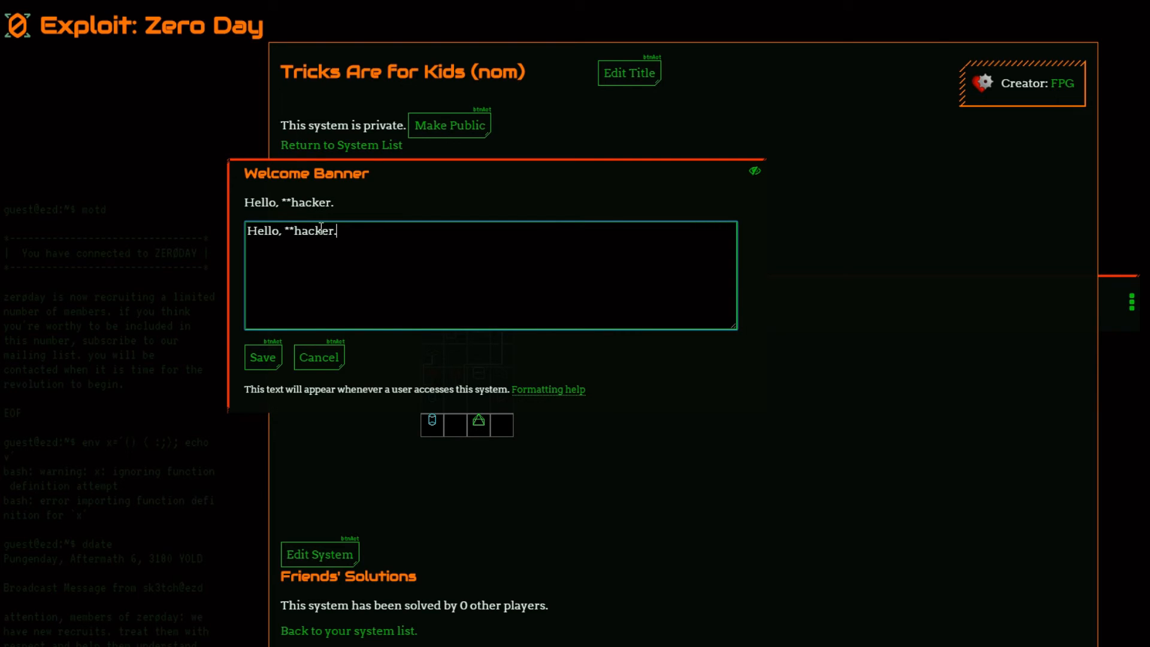
type("**")
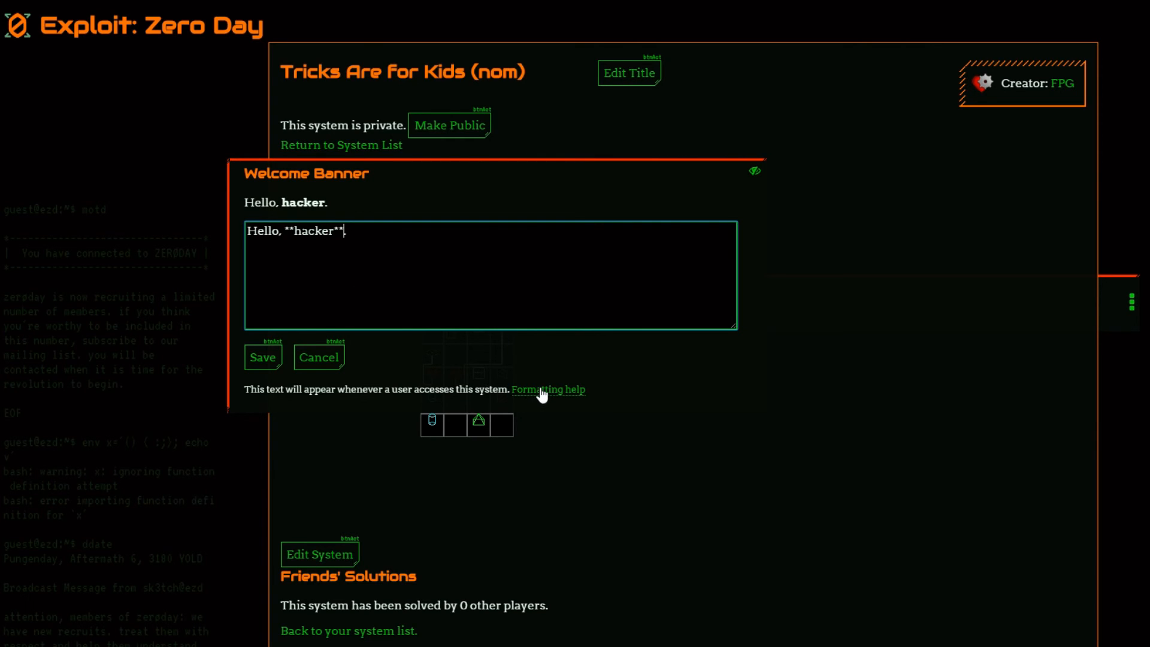
- Show the markdown formatting help and highlight part of its text
left_click(547, 389)
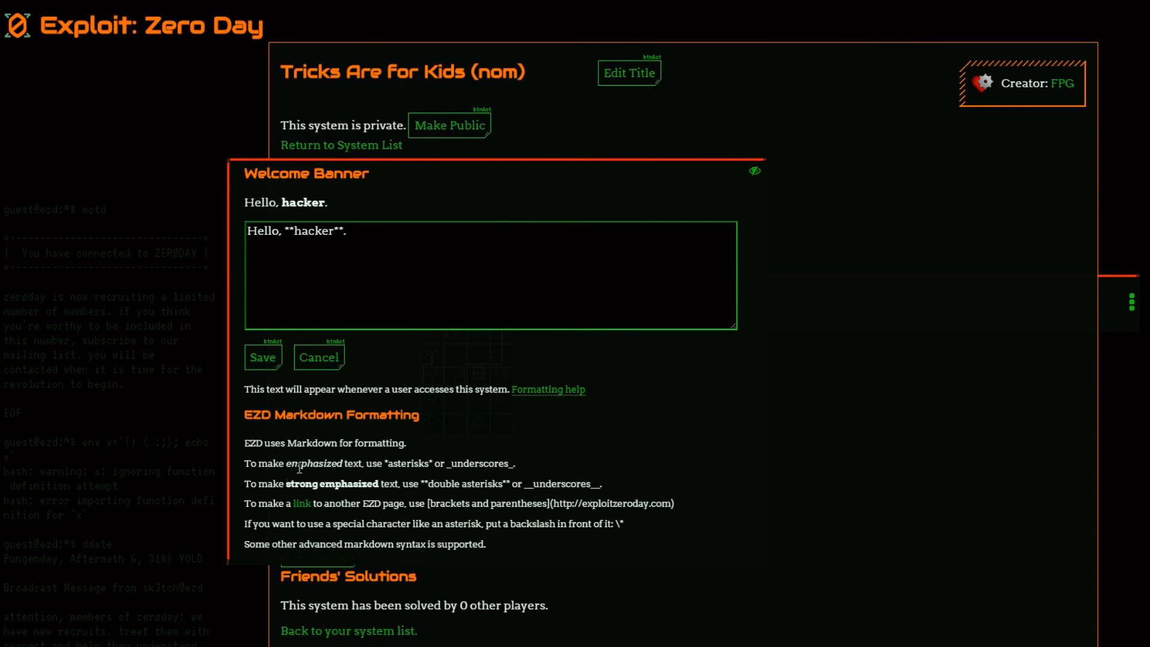
left_click_drag(301, 462, 344, 484)
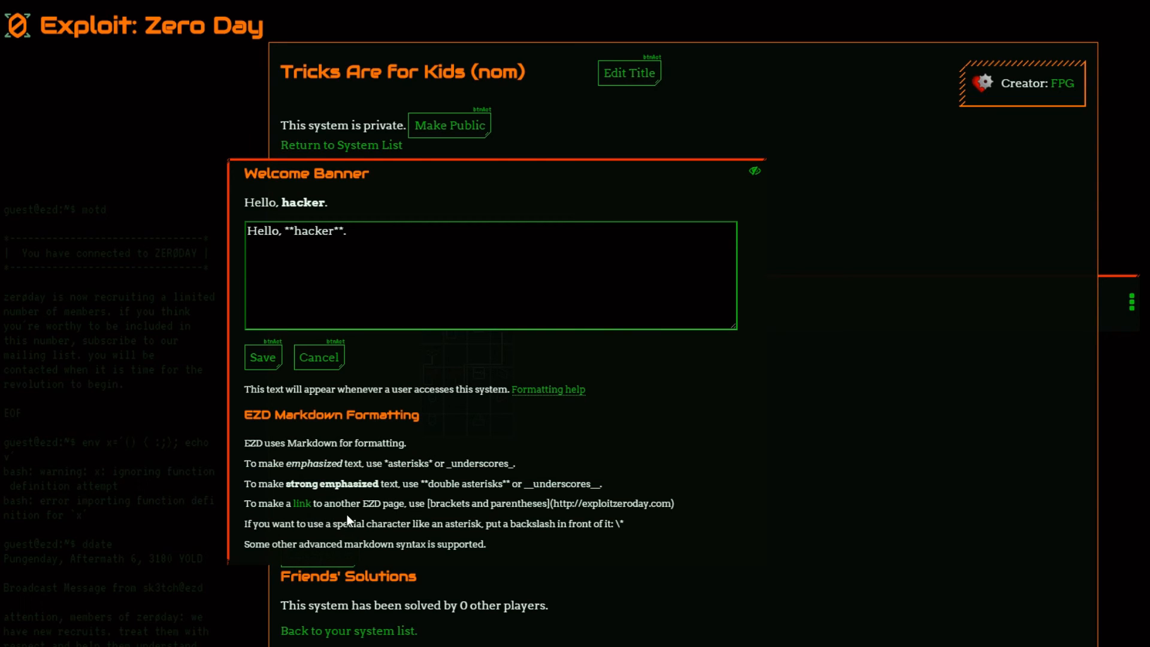
mouse_move(269, 362)
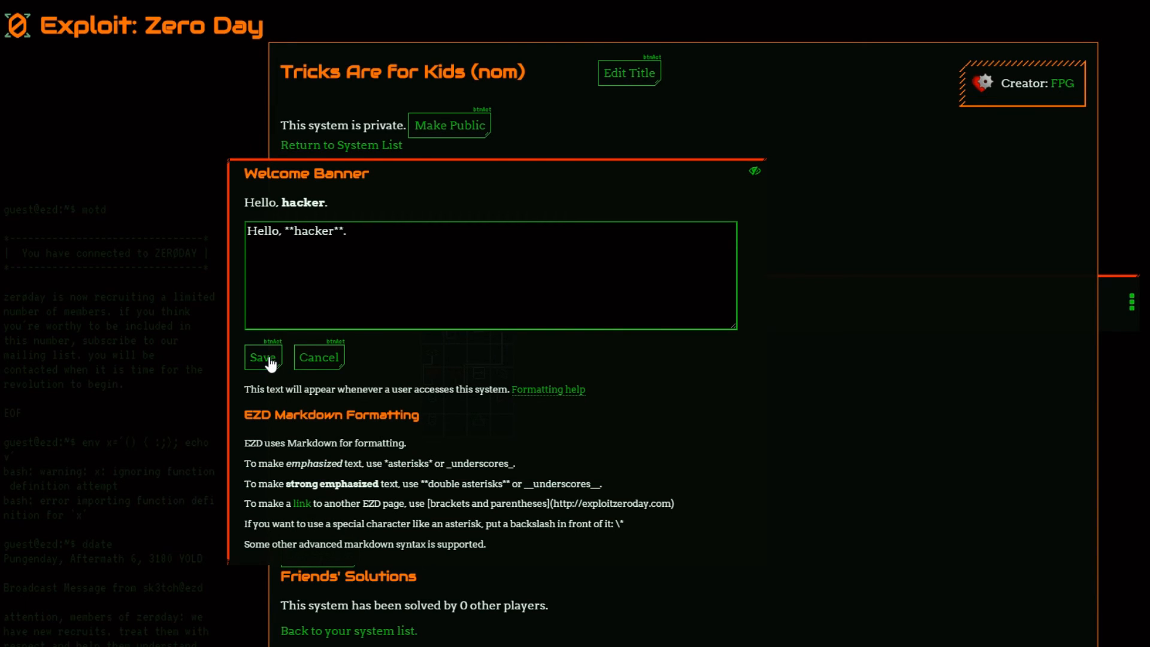
- Save the 'Hello, hacker.' banner and bring up the blank system data text editor
left_click(262, 358)
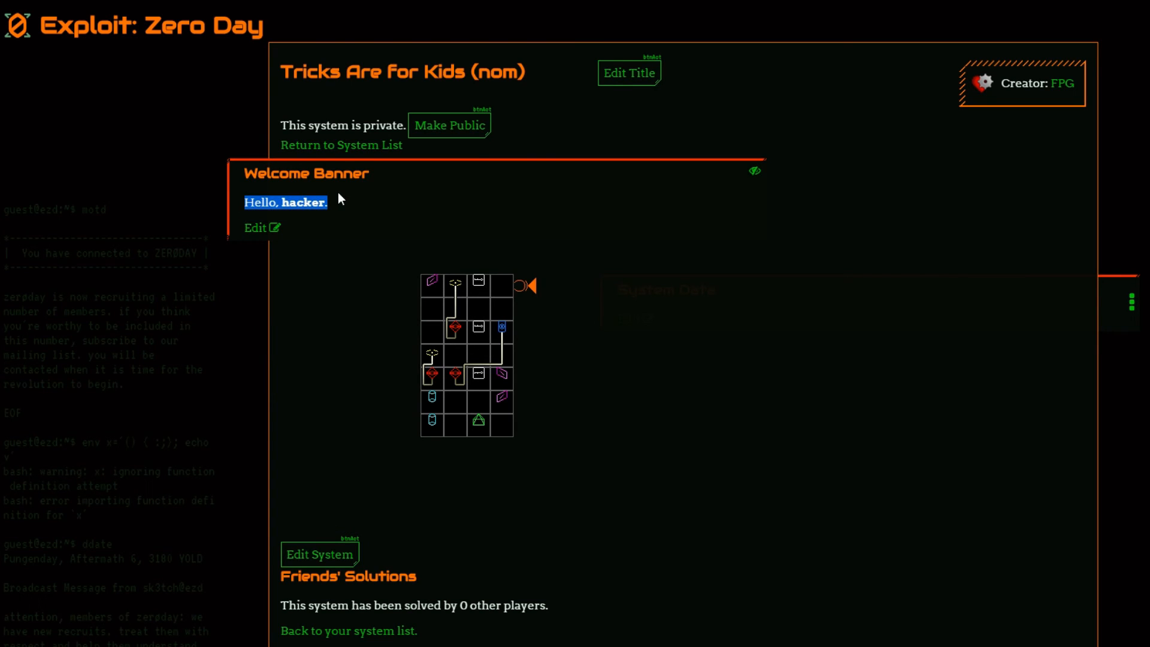
mouse_move(501, 398)
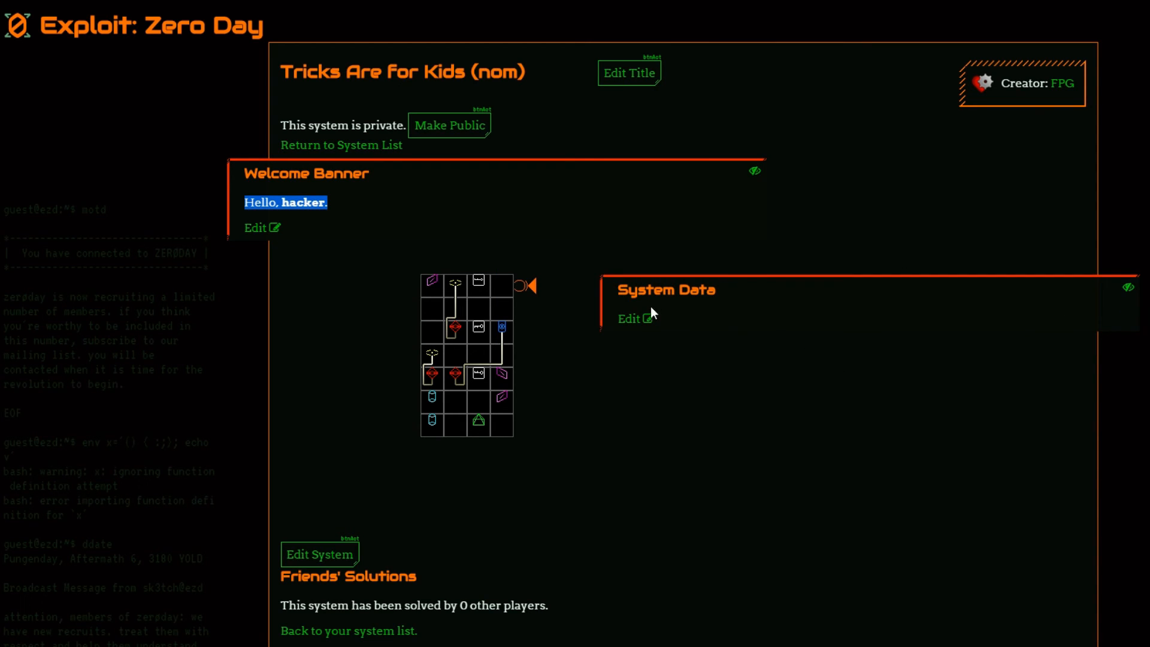
left_click(628, 318)
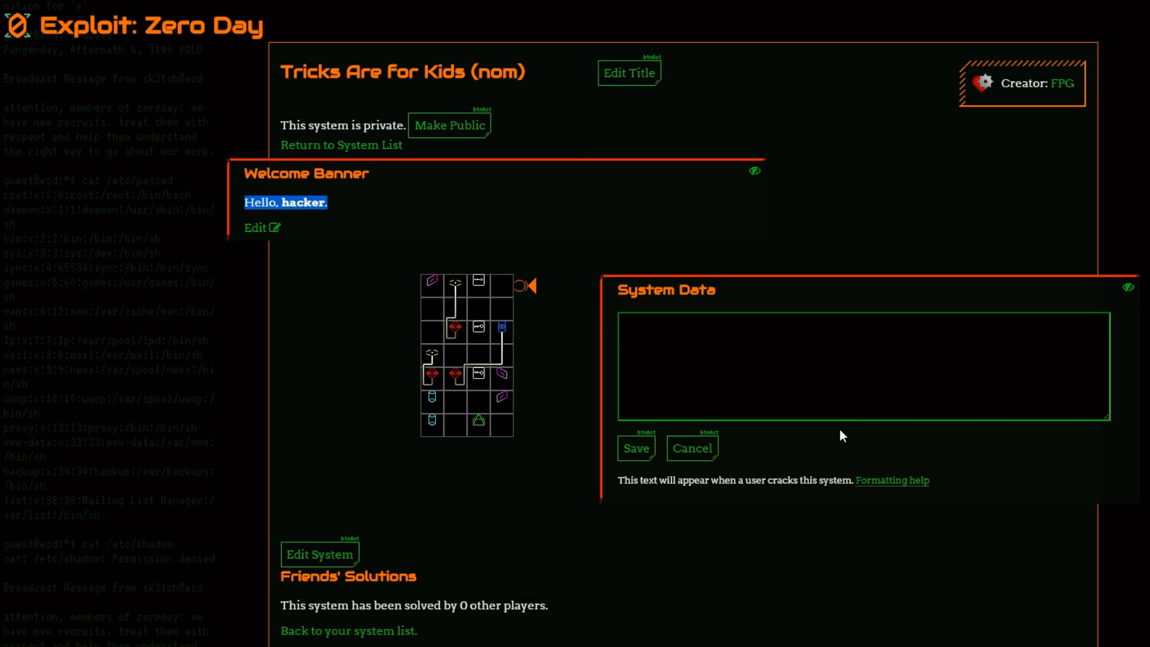
mouse_move(888, 451)
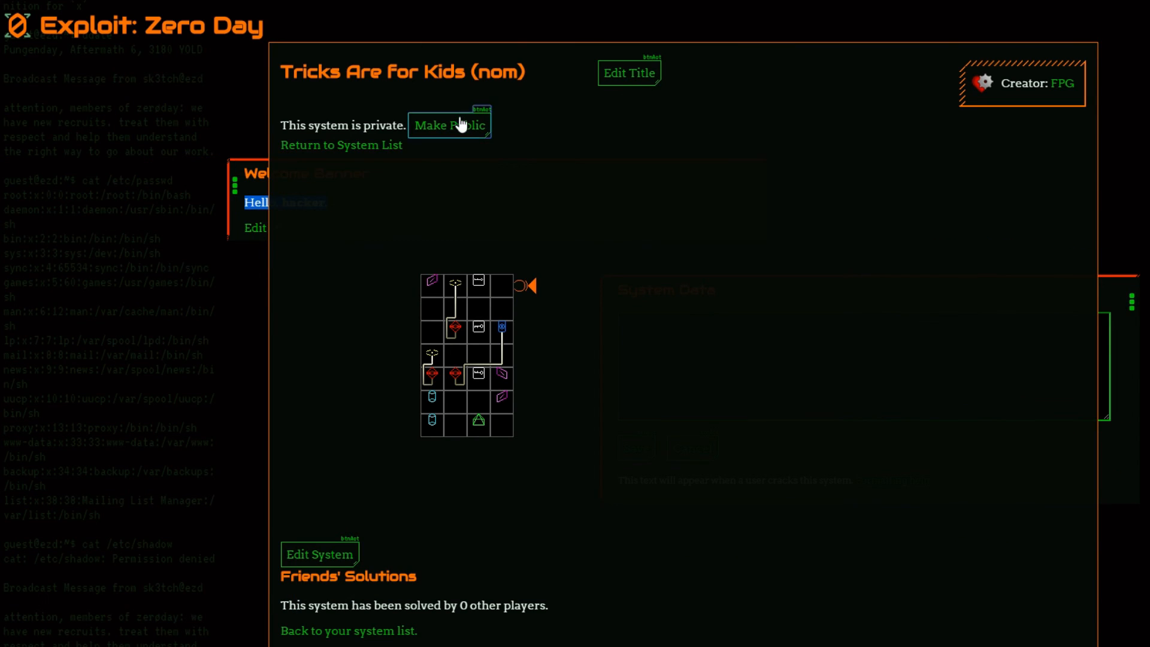
left_click(449, 124)
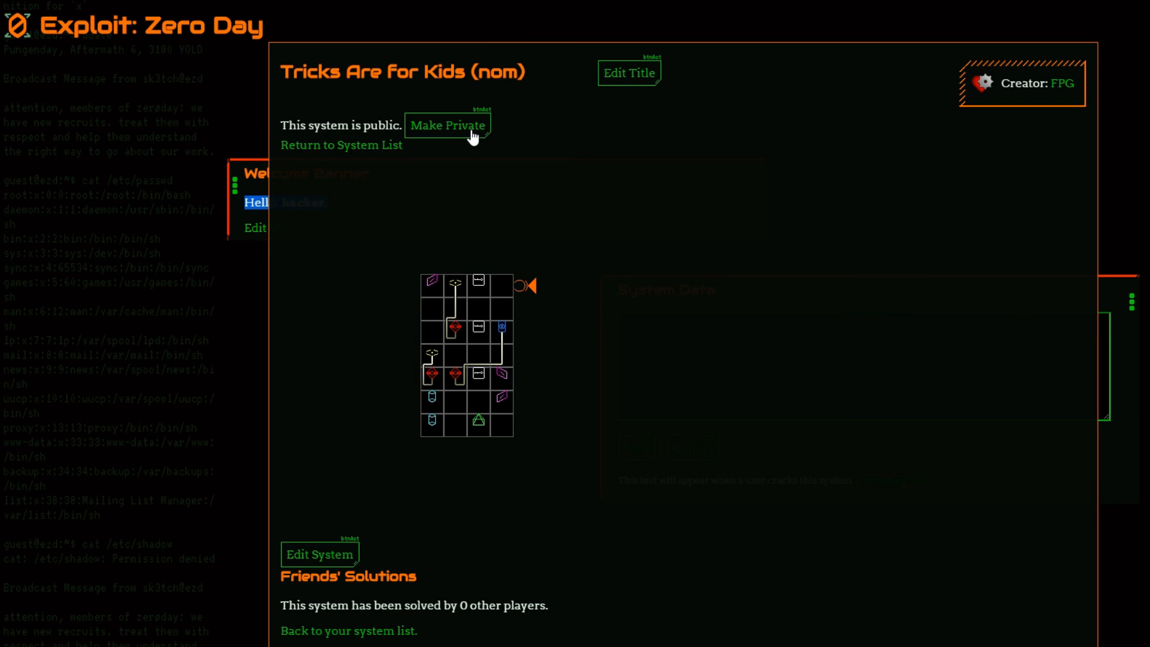
left_click(446, 124)
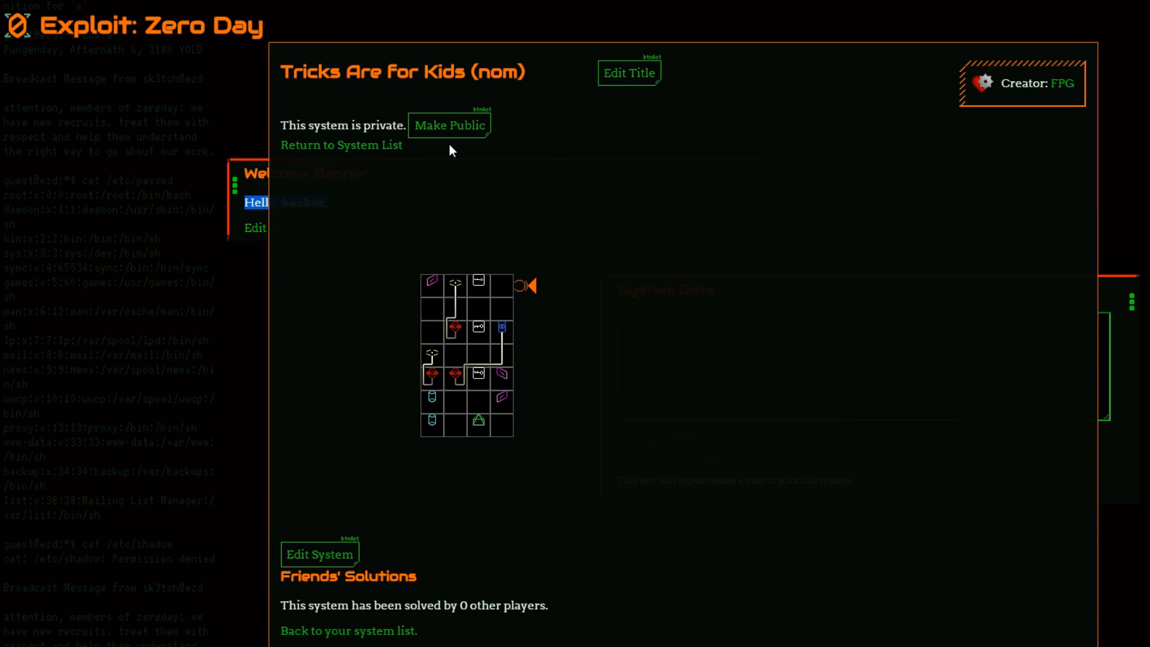
mouse_move(412, 176)
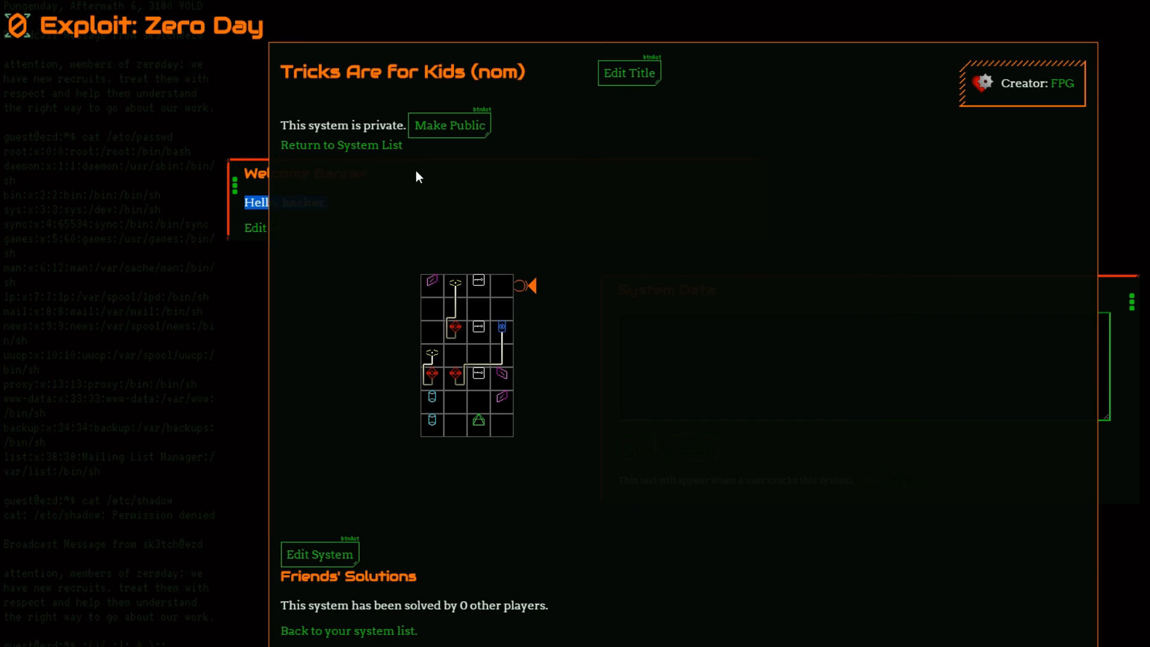
mouse_move(410, 183)
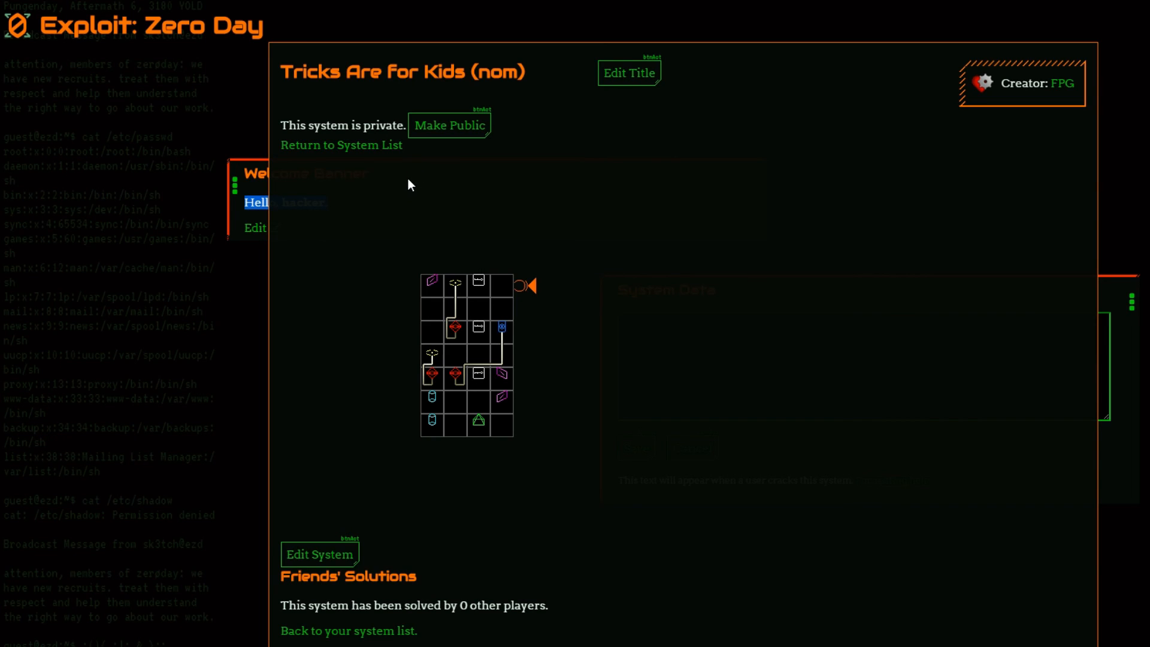